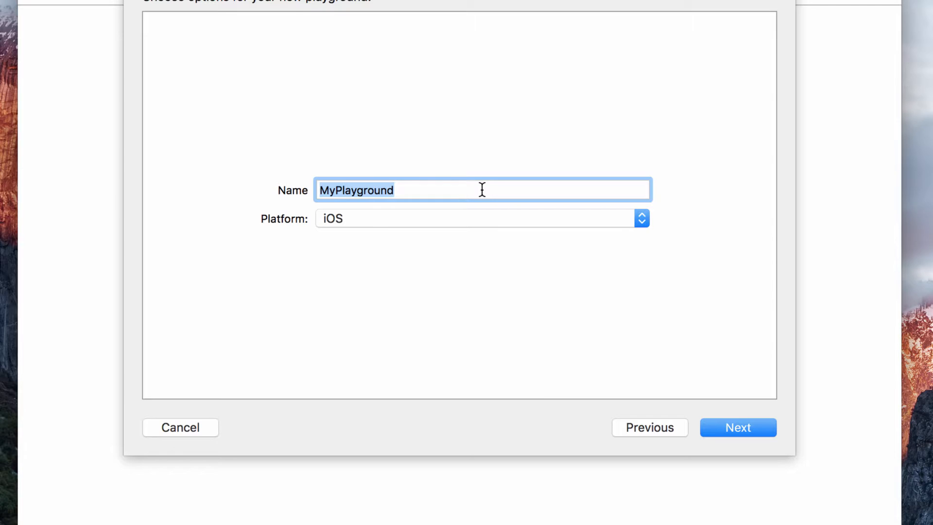
Name the new iOS playground 'Arrays', create it, and start in its code editor
text(Arrays)
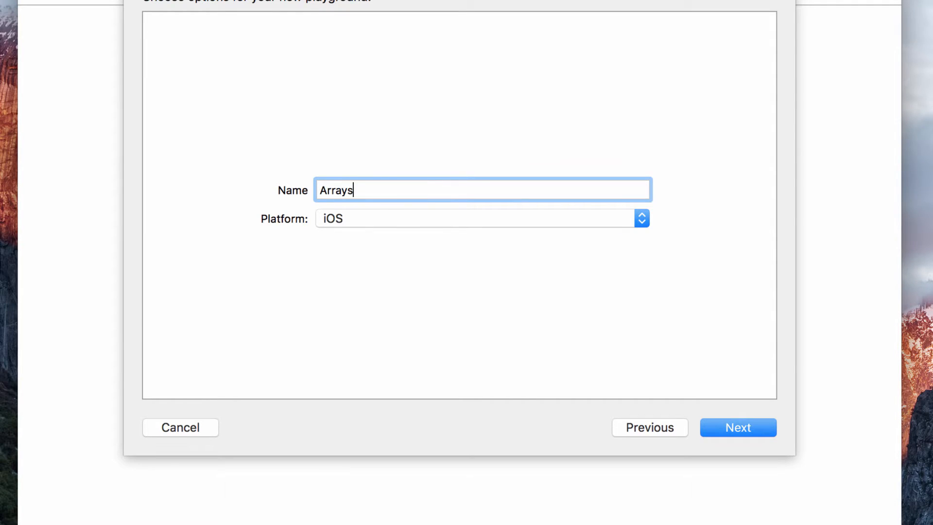
click(738, 428)
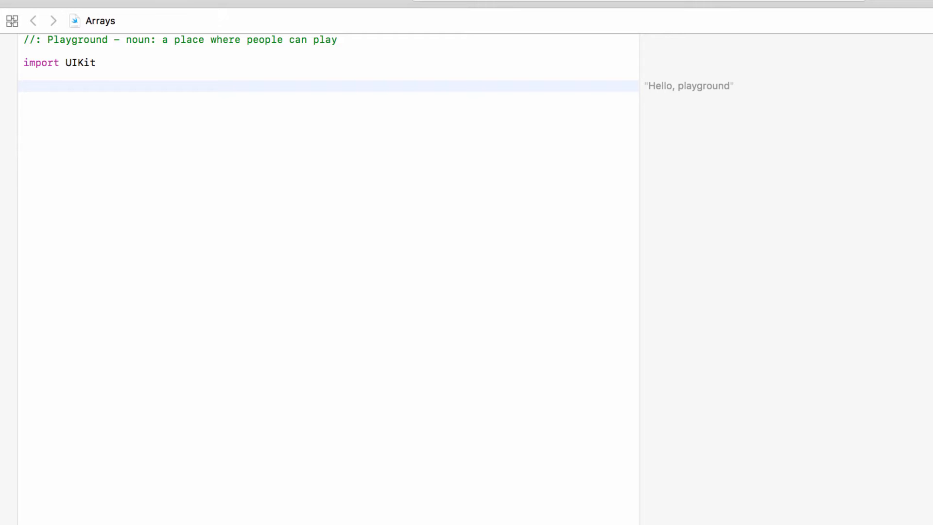
click(24, 85)
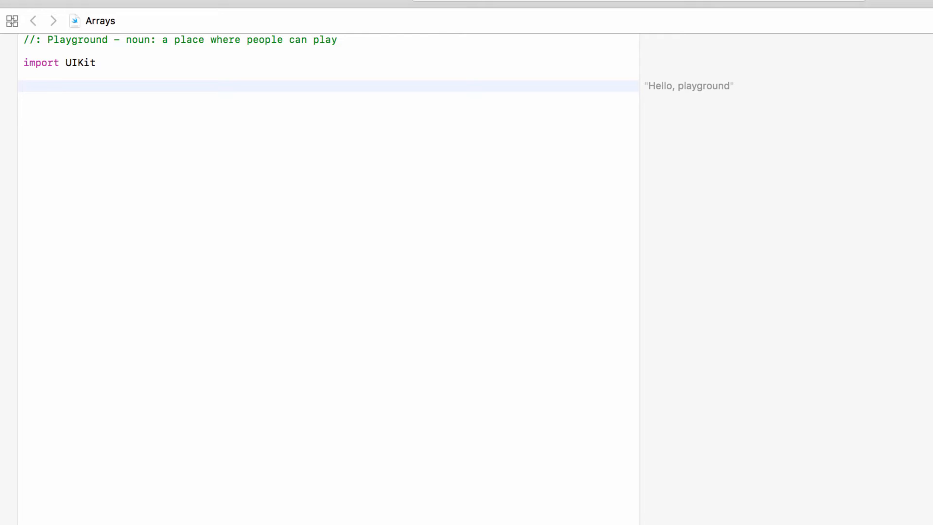
Declare var players: [String] = ["Matt", "Brad", "Jay", "Emma"] below import UIKit
click(24, 86)
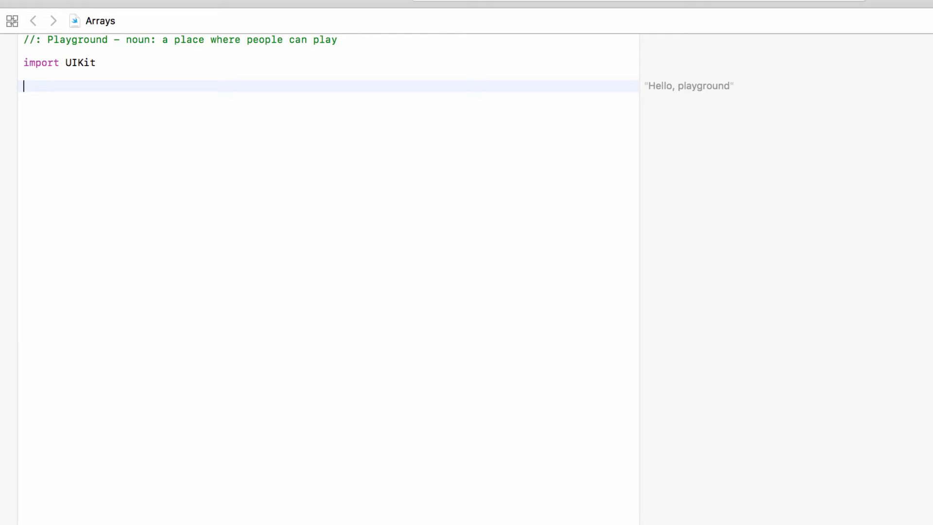
text(var pl)
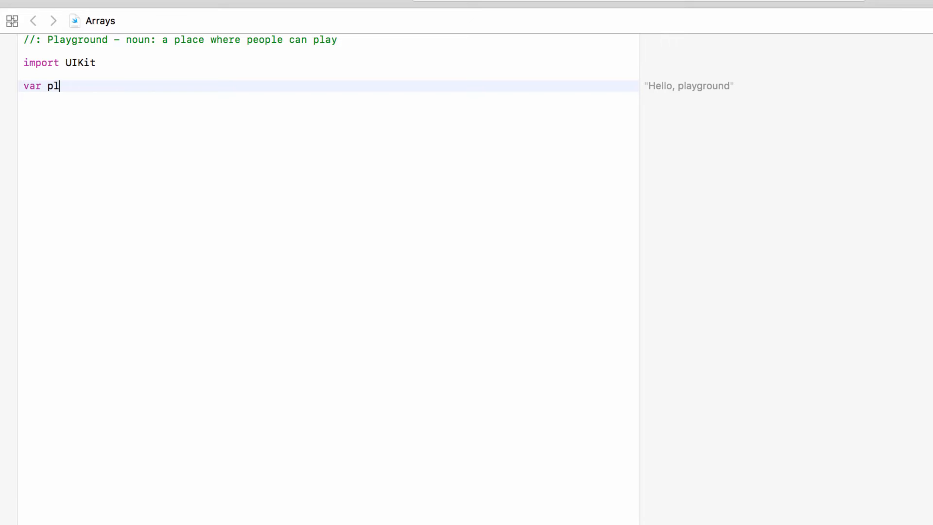
text(ayers:)
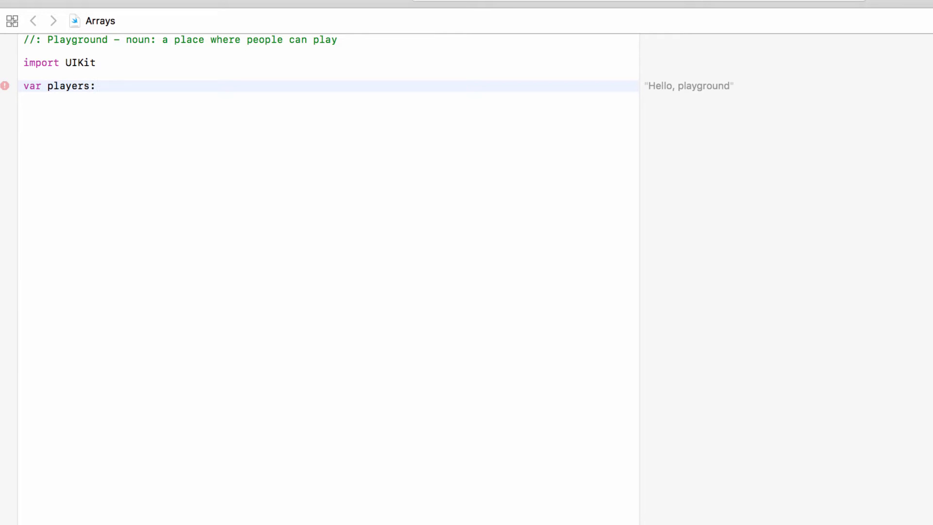
click(97, 86)
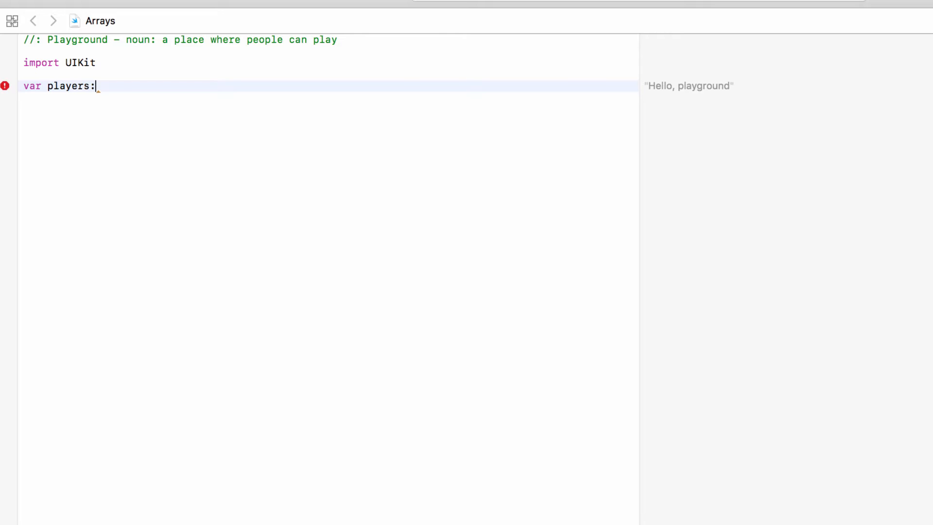
text([String)
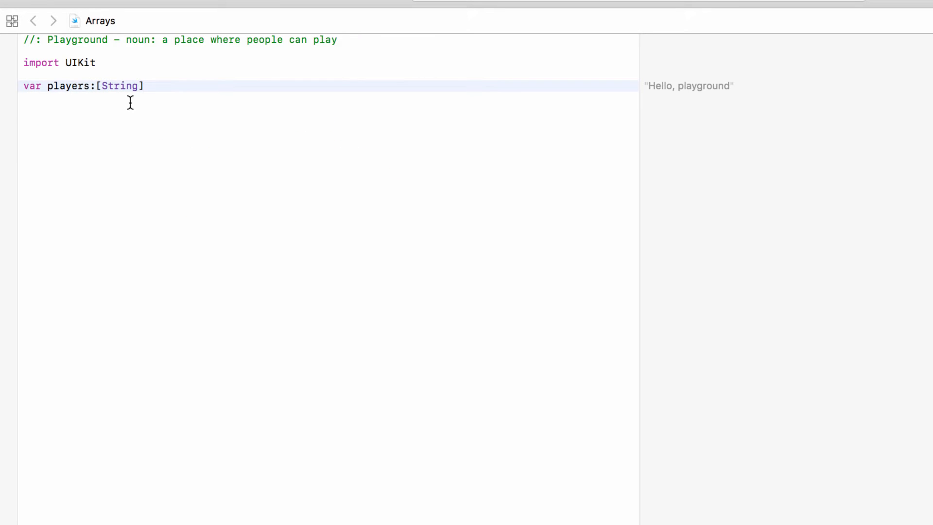
click(143, 86)
text( =)
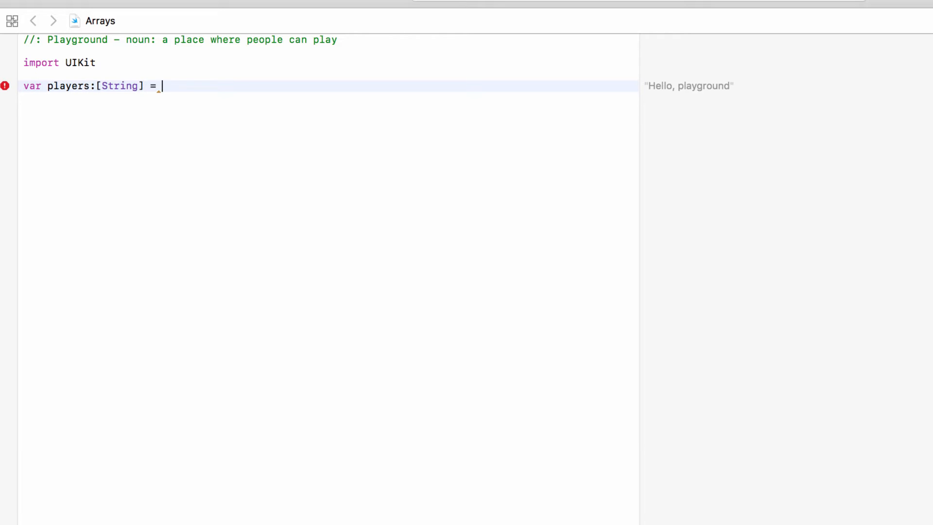
text([])
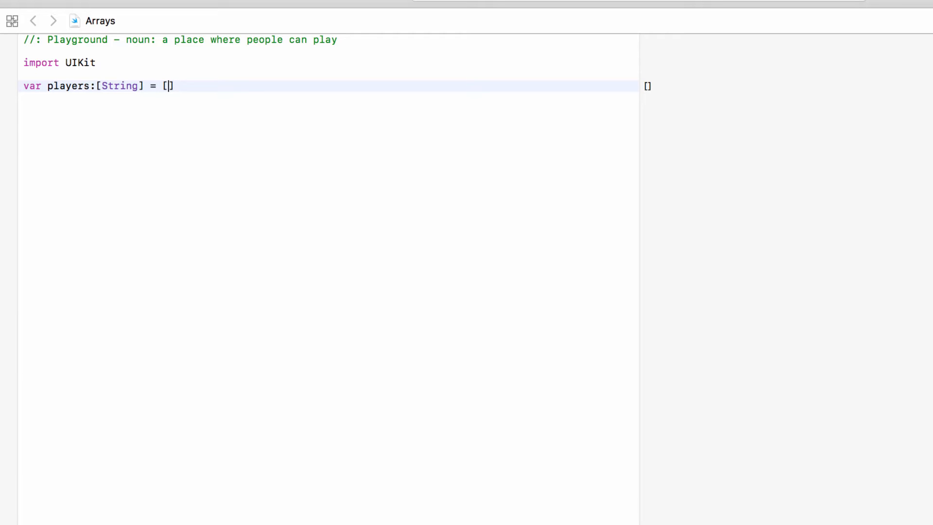
text("")
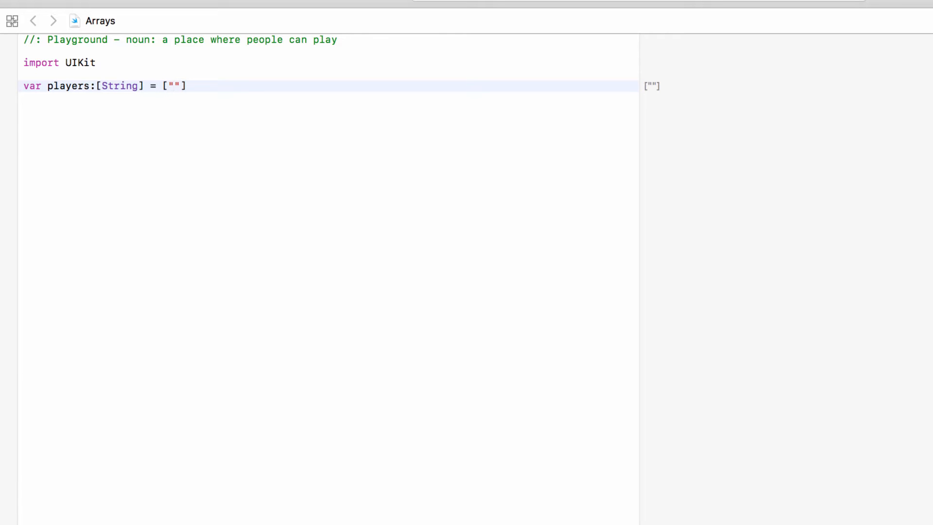
text(Matt", "Brad", "Jay)
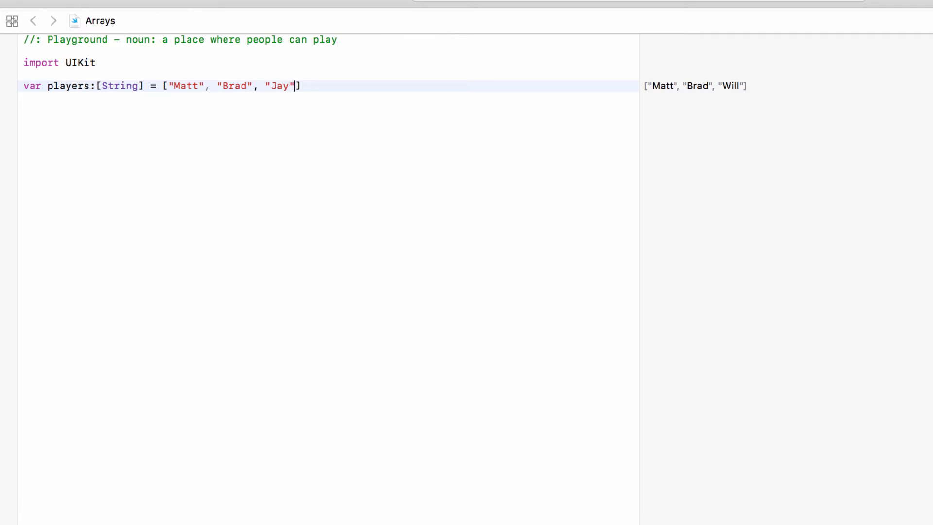
text(, "Emma")
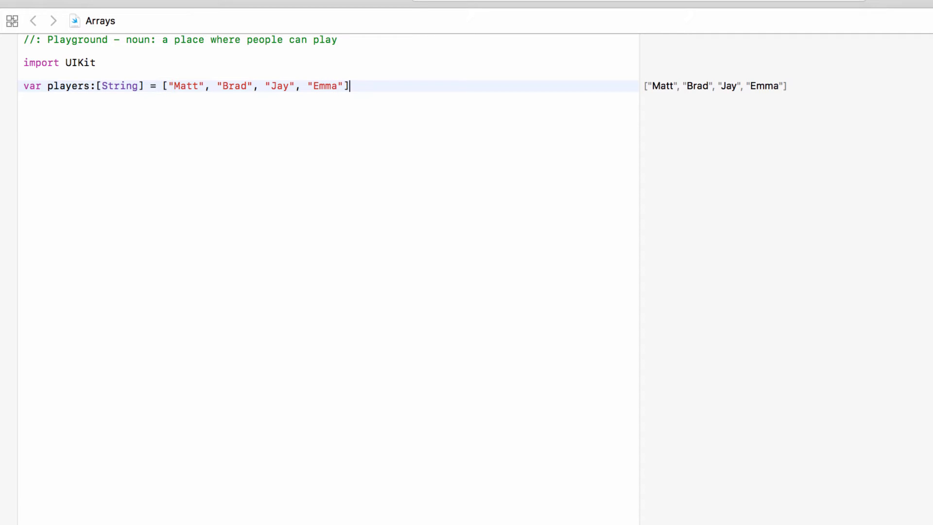
double_click(64, 85)
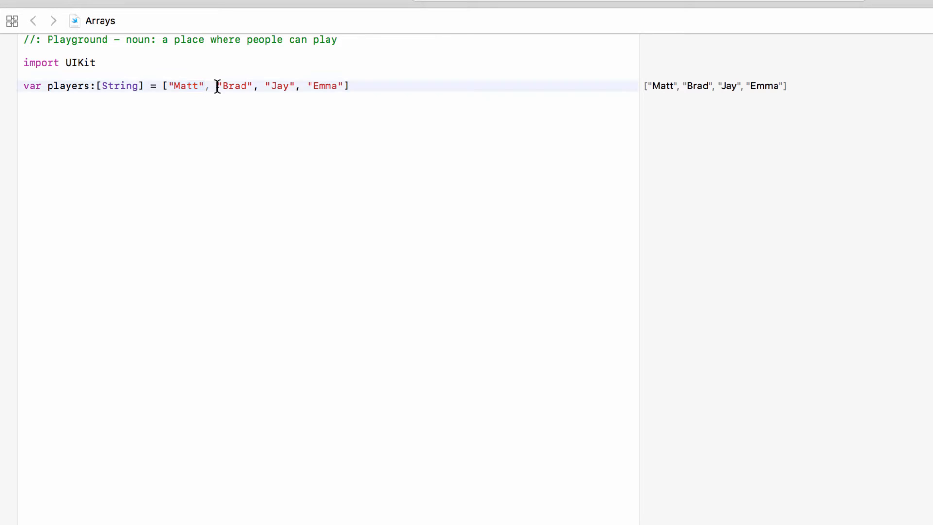
double_click(277, 86)
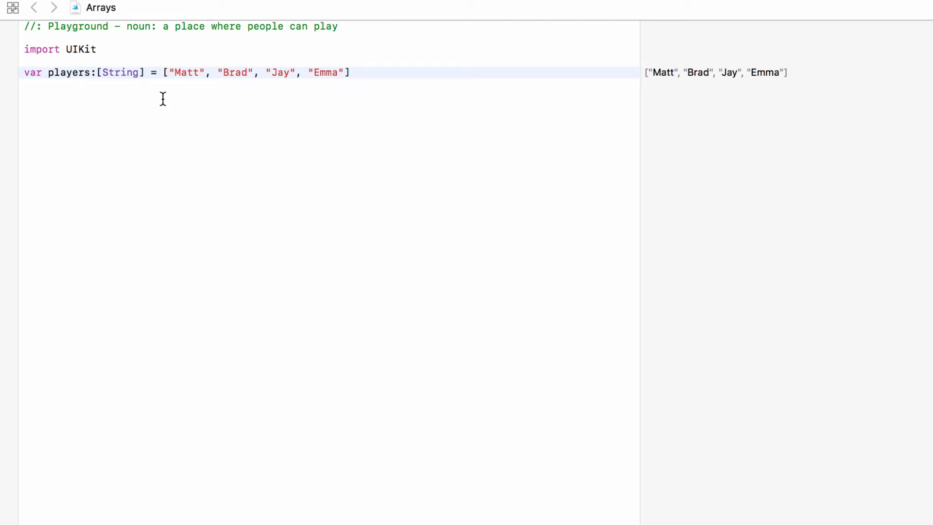
Briefly add 14 to the array to show the String type error, then delete it
click(345, 72)
text(, )
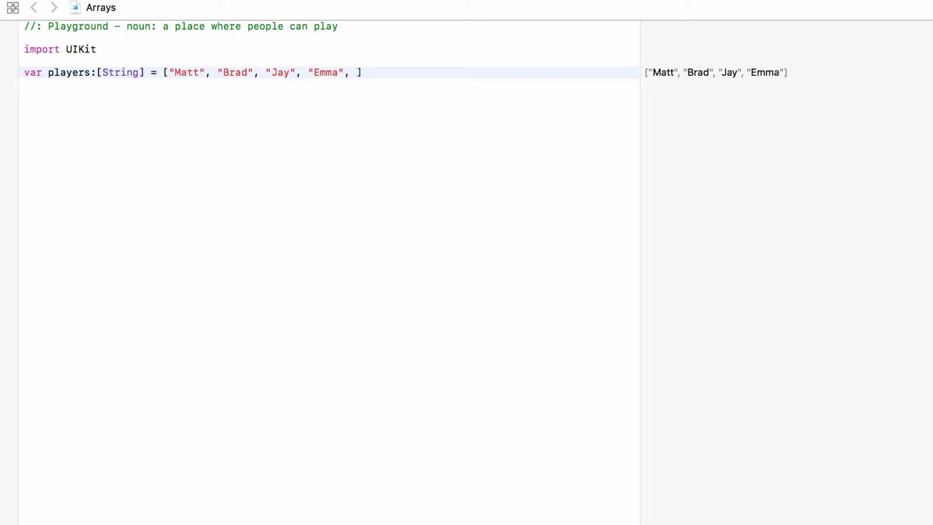
text(14)
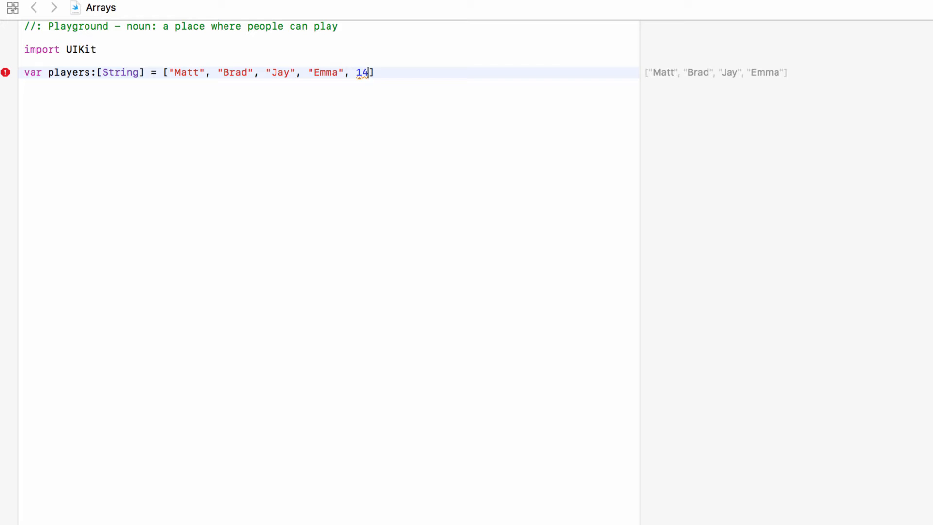
key(Backspace)
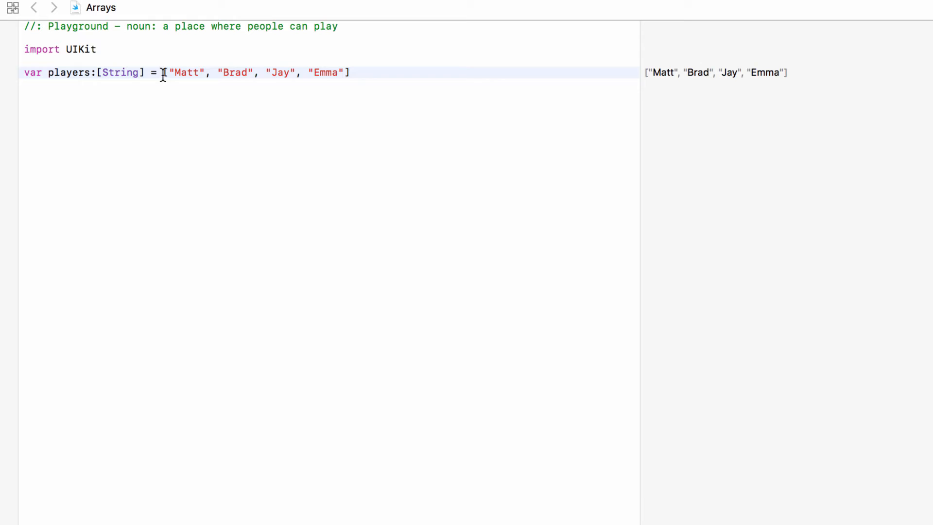
drag(165, 72, 350, 72)
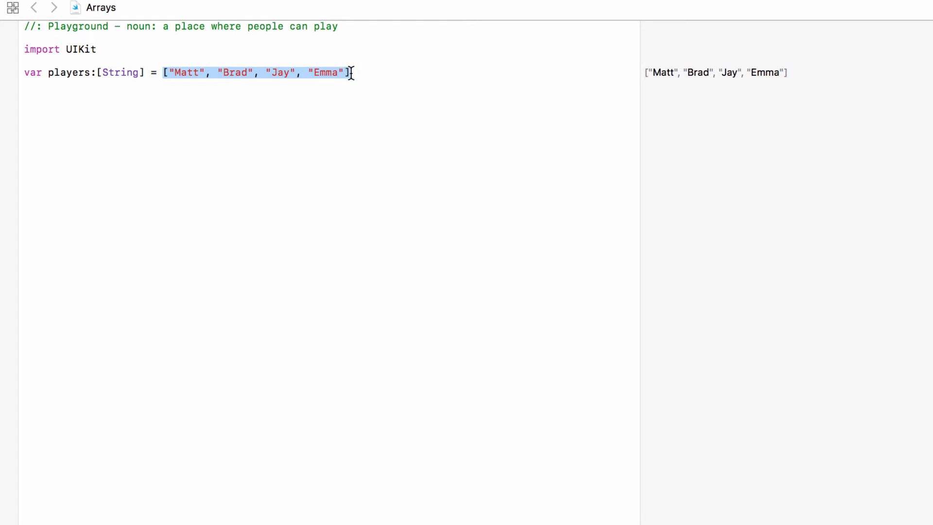
click(123, 90)
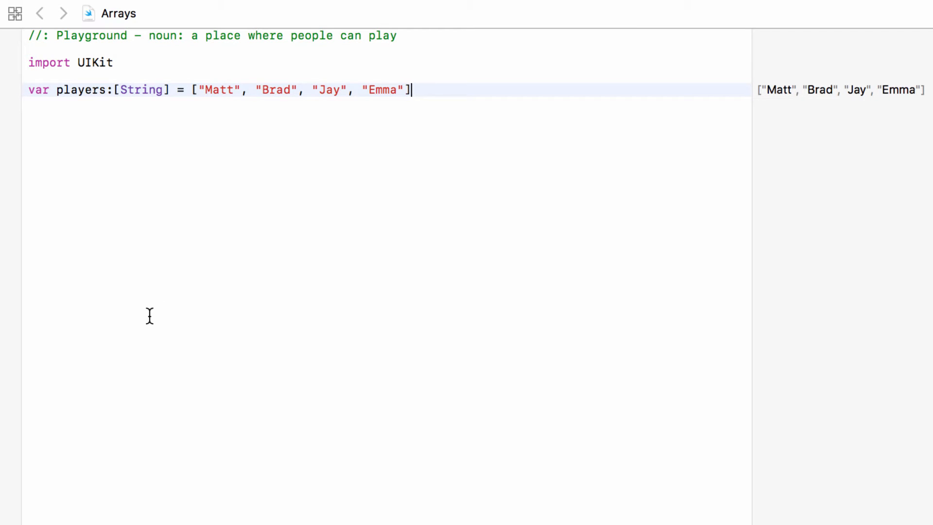
double_click(219, 89)
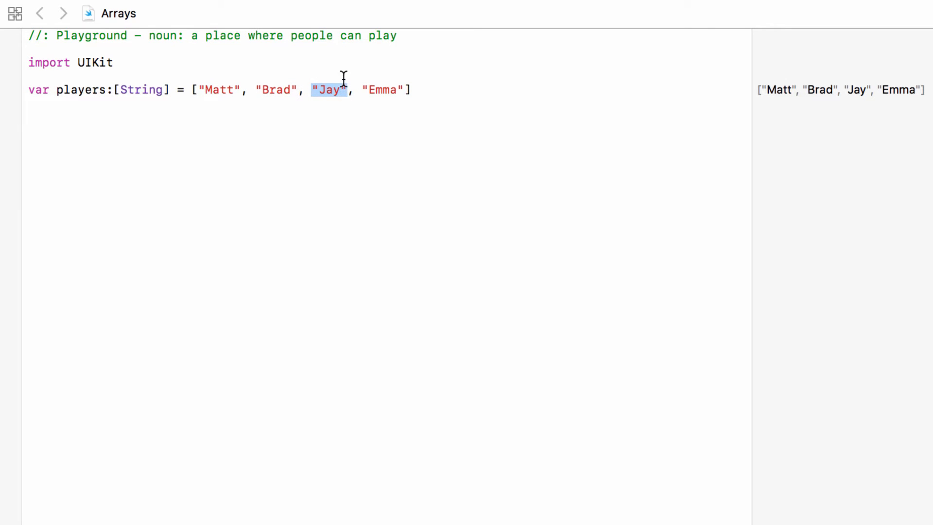
mouse_move(246, 146)
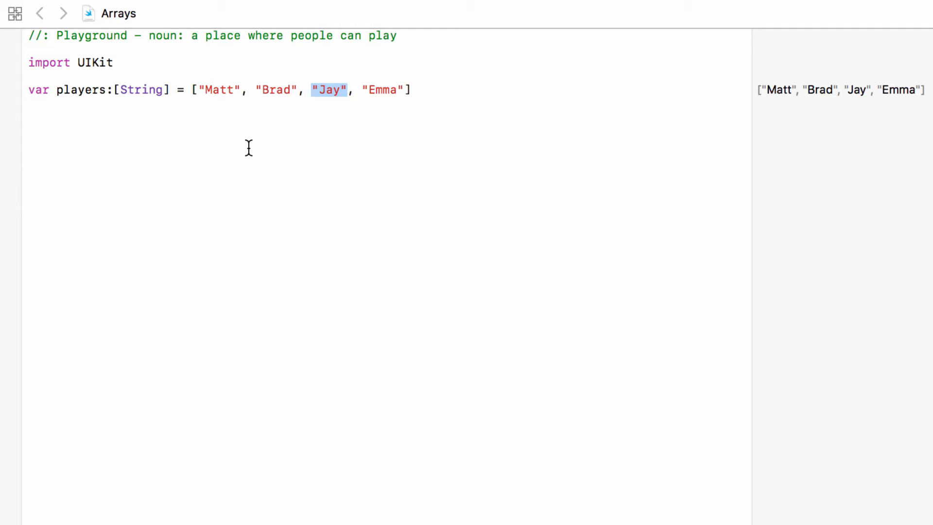
mouse_move(262, 129)
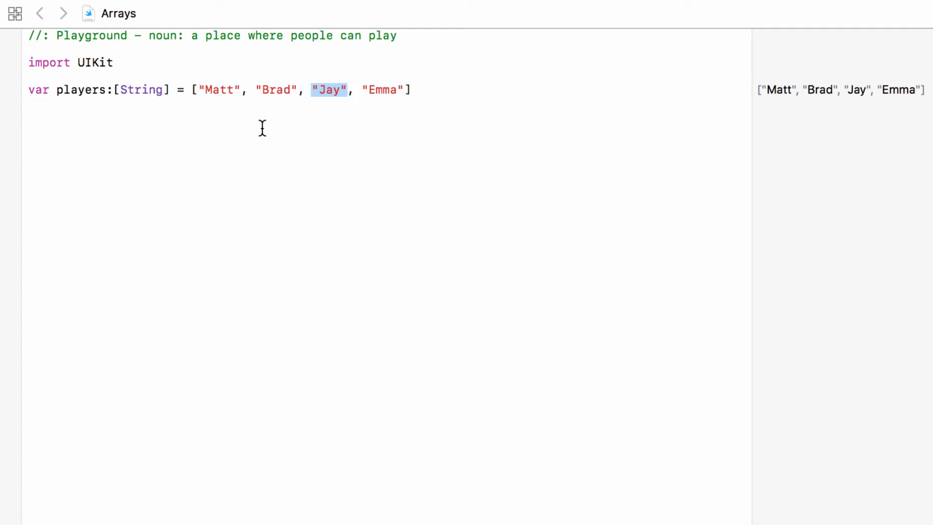
mouse_move(293, 139)
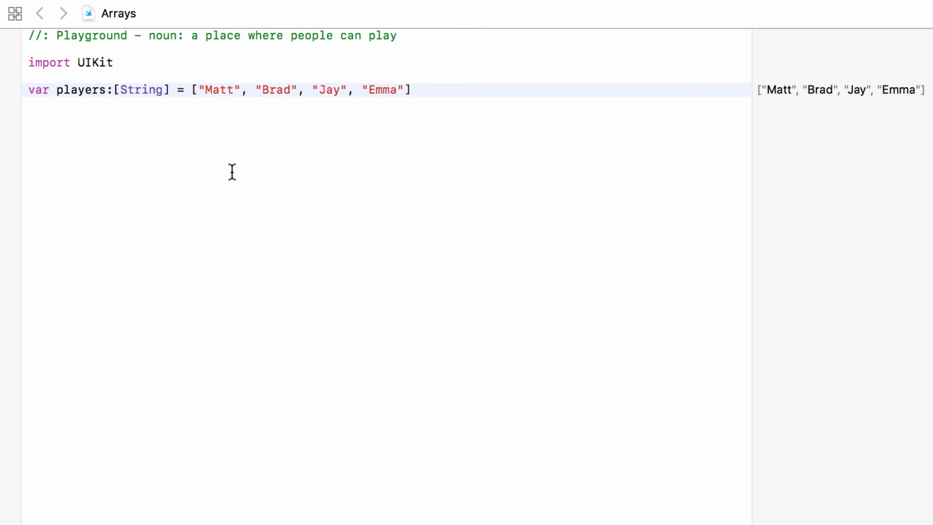
double_click(220, 89)
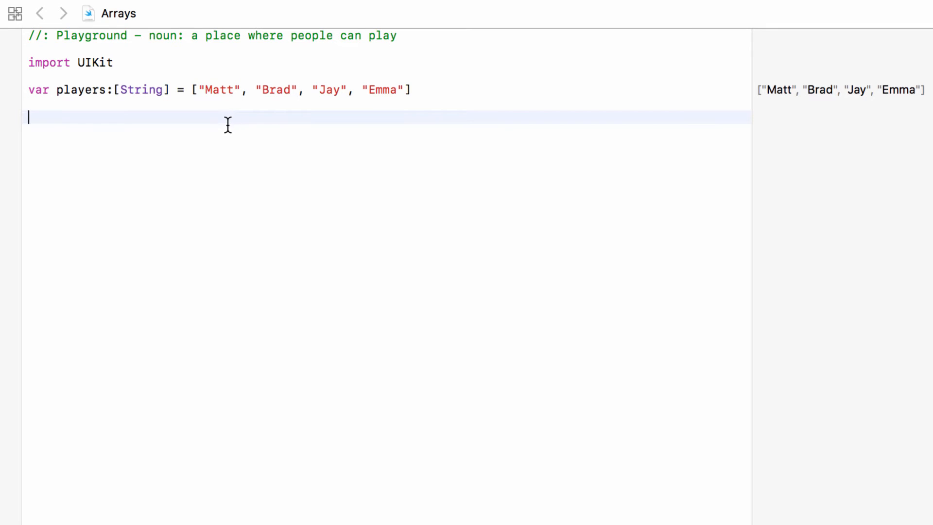
double_click(219, 89)
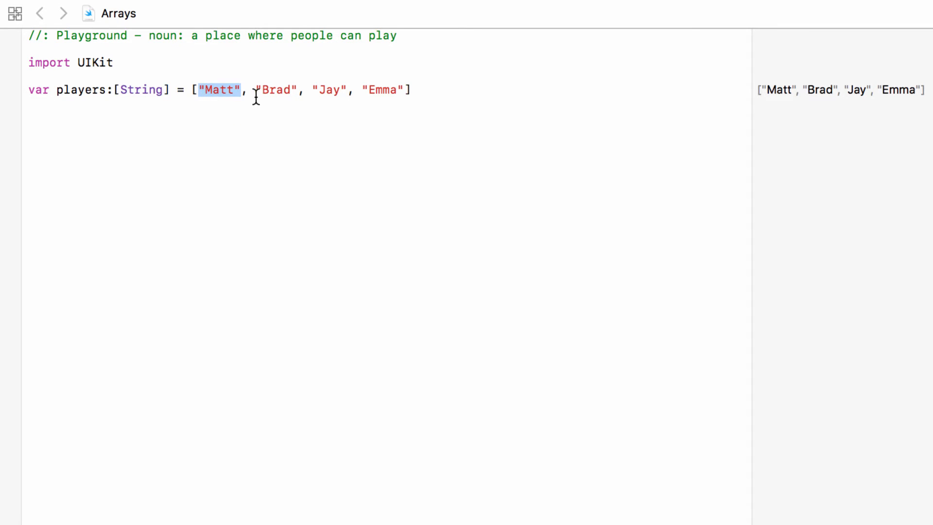
double_click(328, 90)
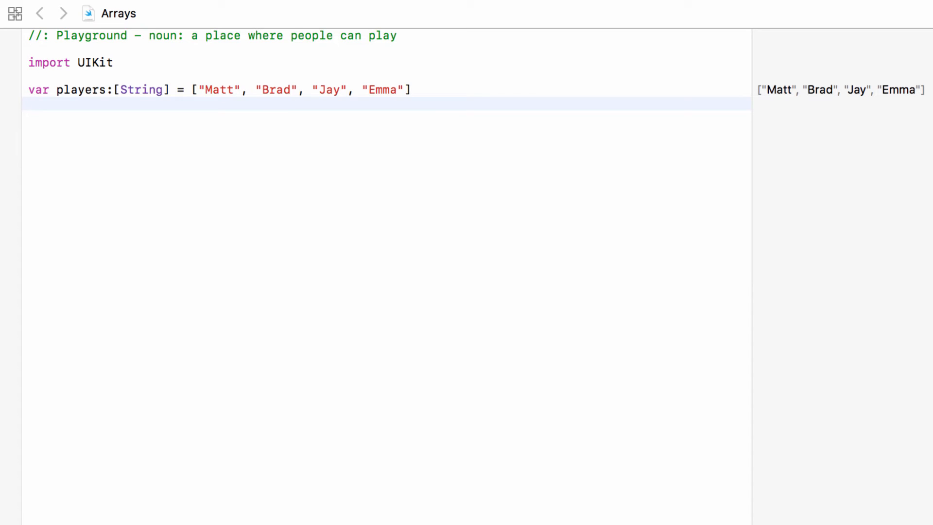
Index the array with players[0], then change it to players[3] to read Emma
text(players)
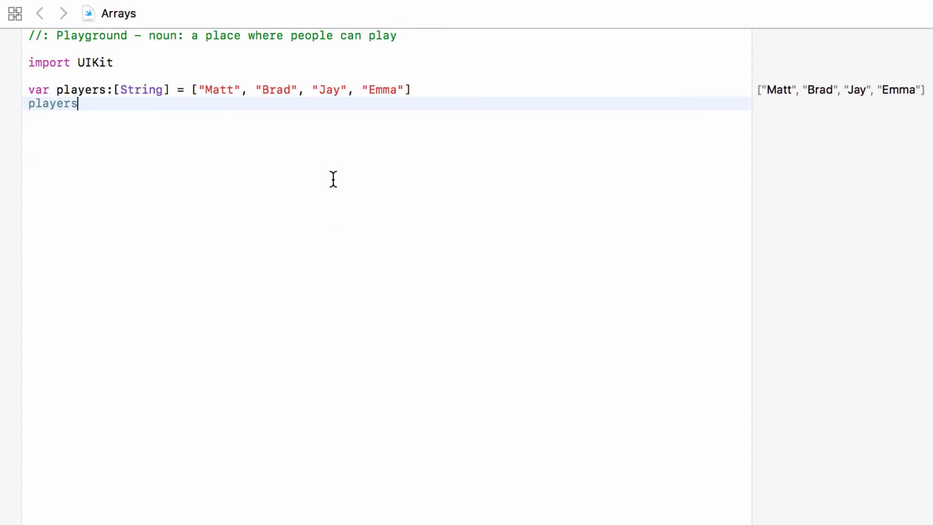
text([)
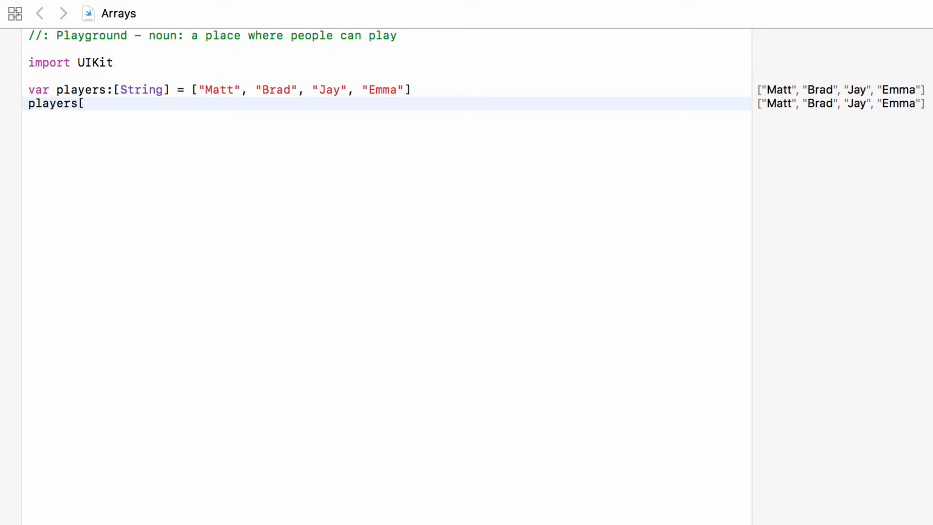
text(0)
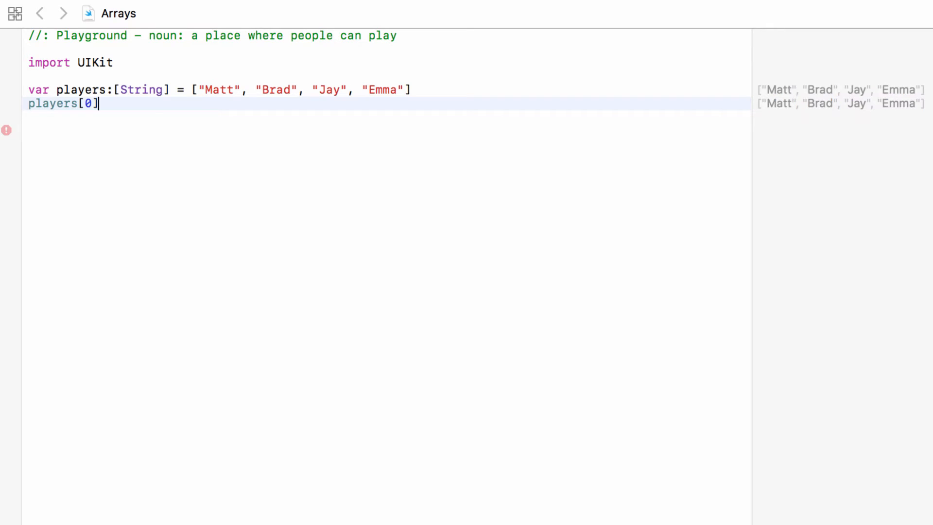
double_click(53, 103)
text(2)
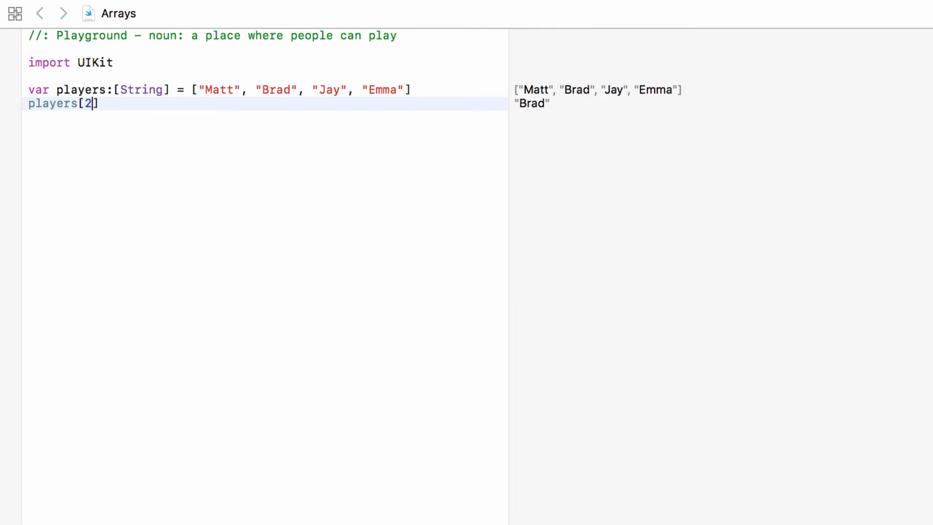
text(3)
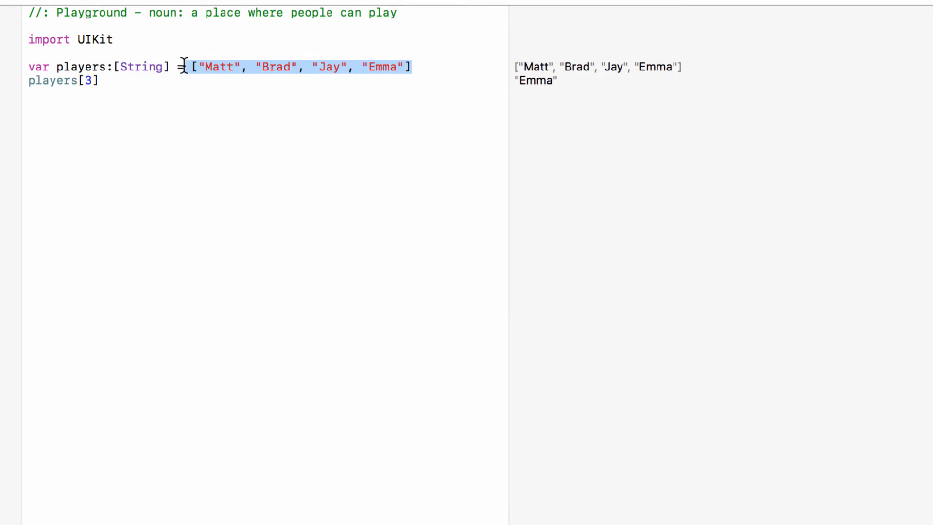
Store let player1 = players[0] (Matt) and let player2 = players[1] (Brad)
click(104, 81)
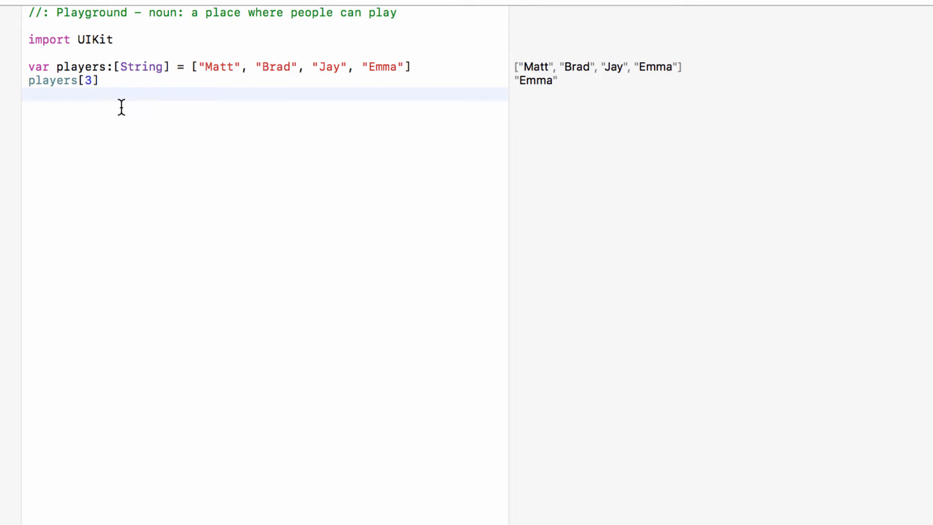
text(let)
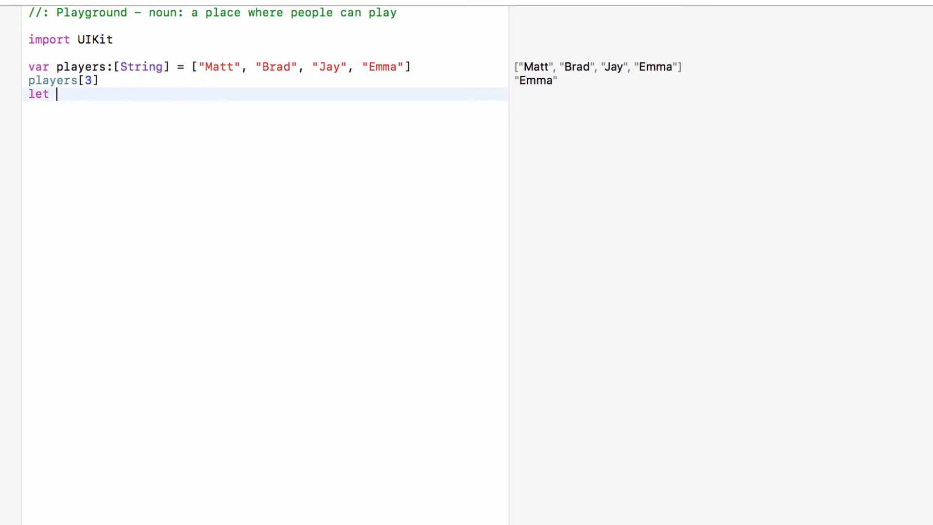
text(player1 = players[0)
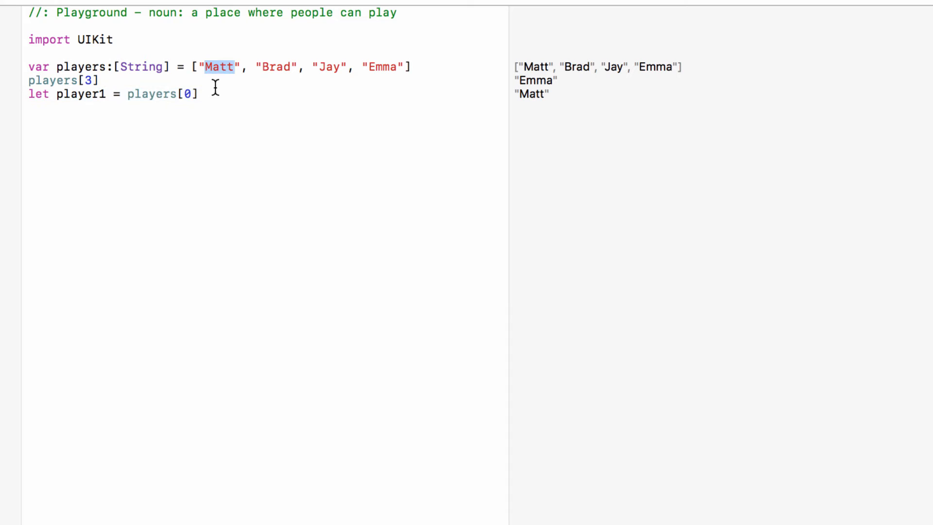
text(let player2)
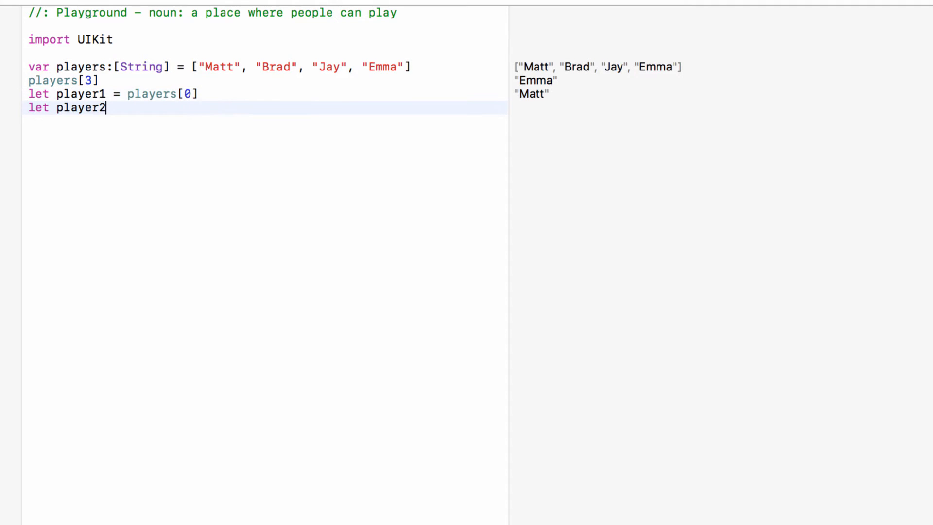
text(= players[1])
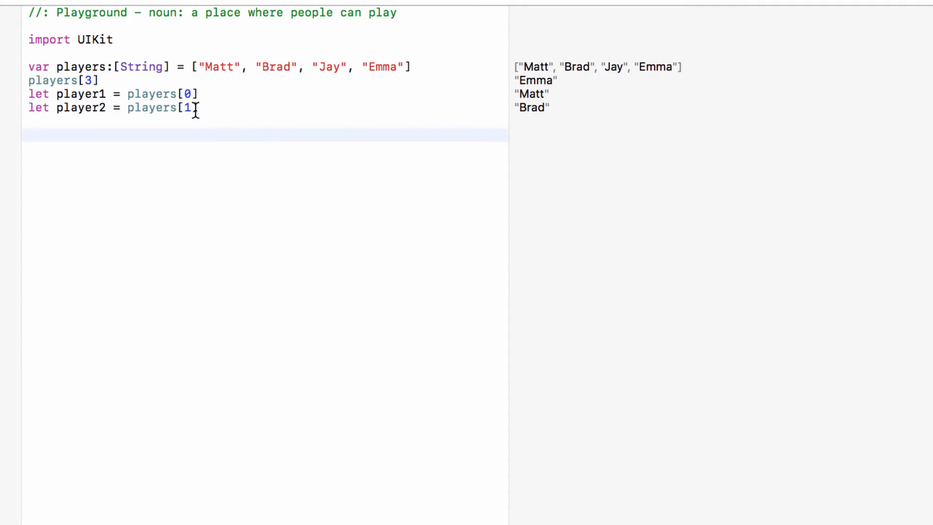
double_click(151, 108)
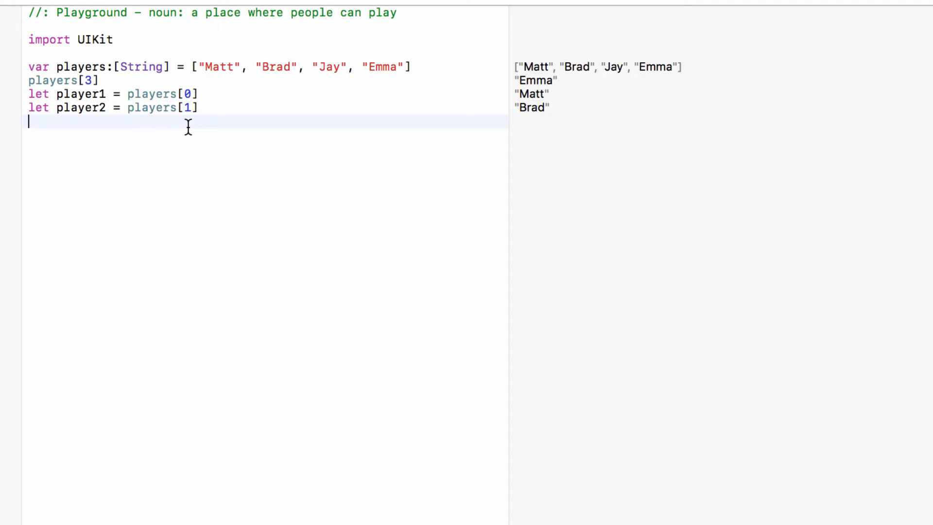
mouse_move(249, 126)
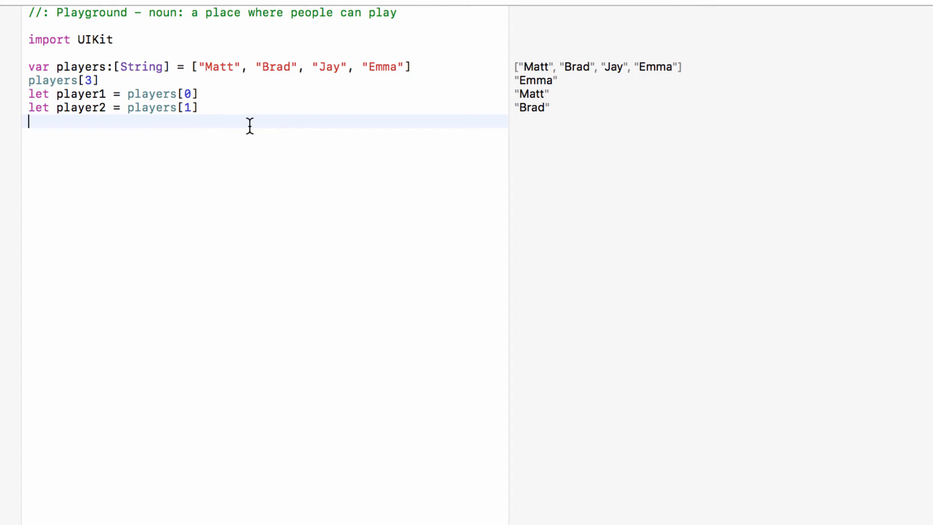
Add players.first (Matt) and players.last (Emma) lines, then highlight the four array names
text(players.first)
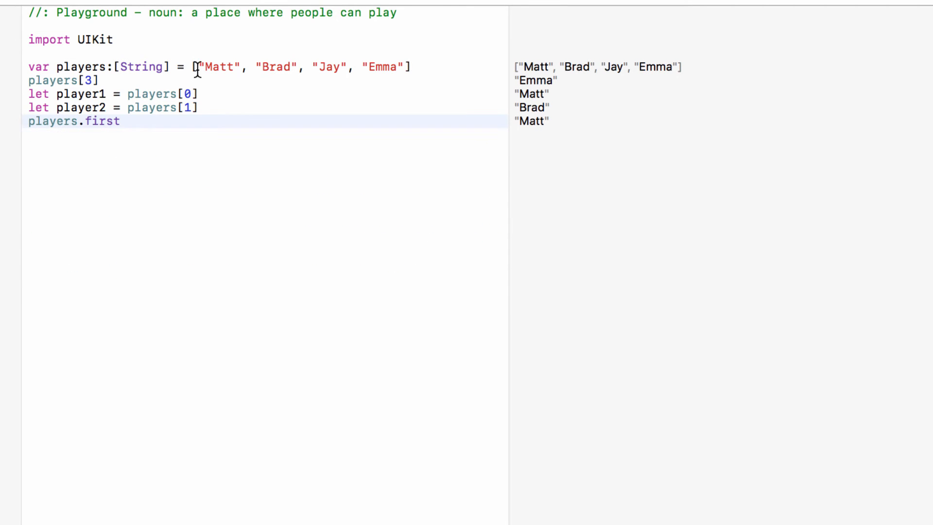
text(player)
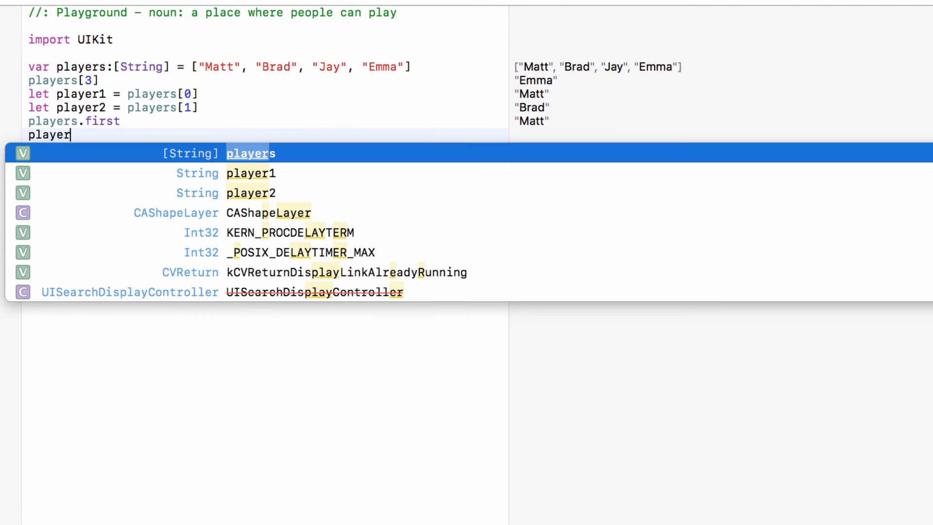
text(s.last)
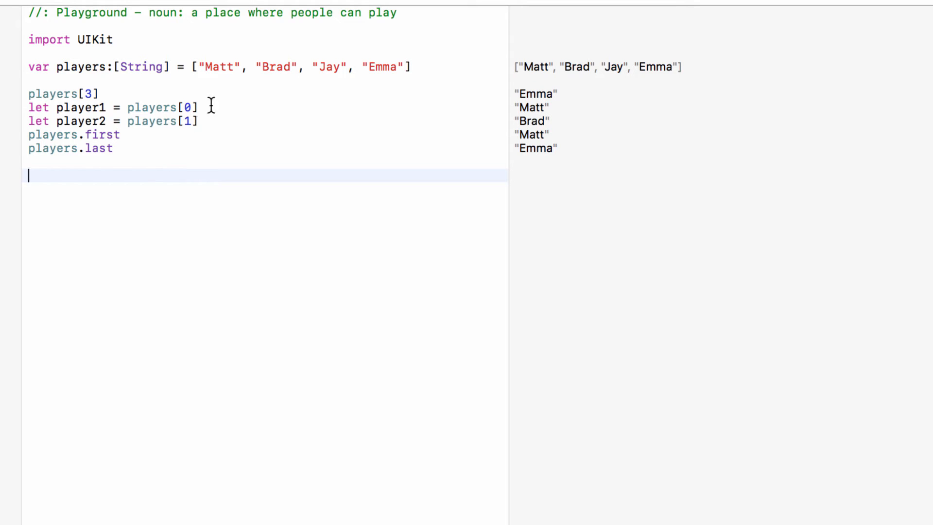
drag(202, 68, 405, 67)
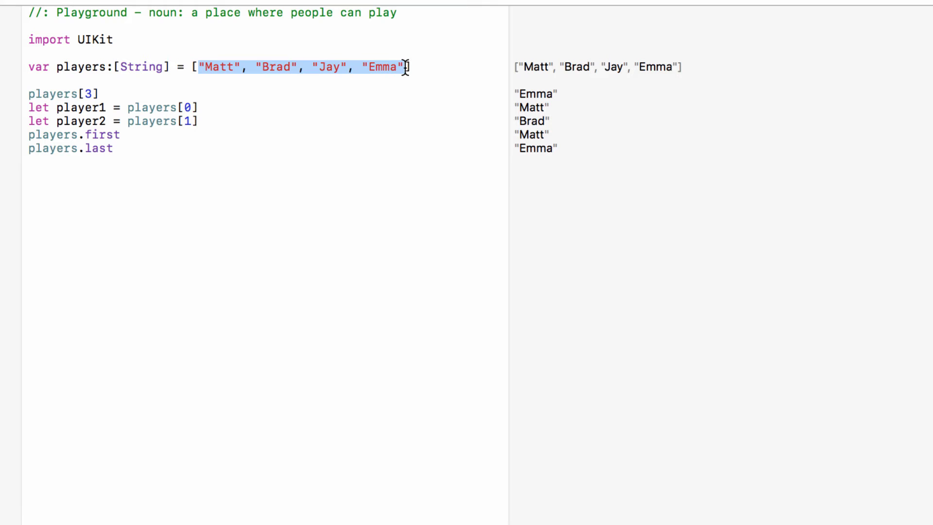
Show players.count (4) and an if count >= 5 'Game On!' else 'Need More Players!' block
text(players.count)
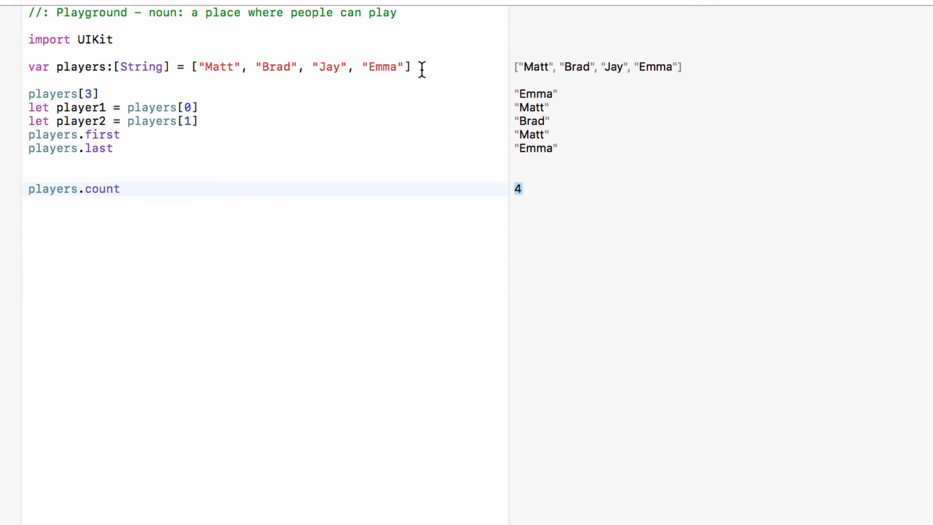
click(121, 189)
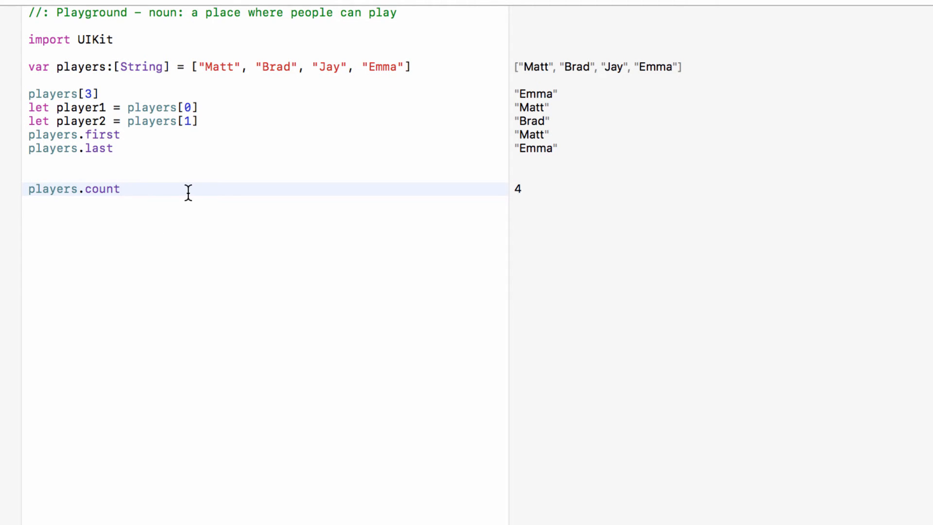
text(if players.count >= 5{)
text("Game)
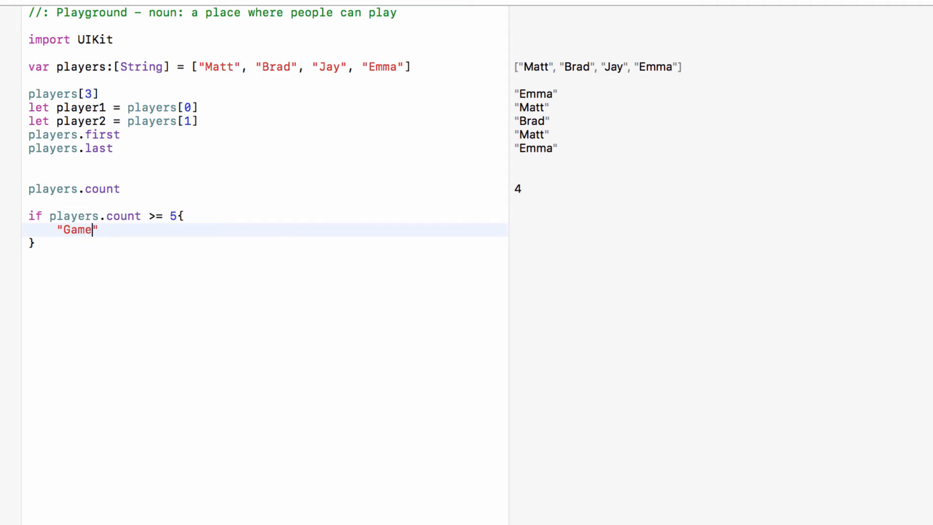
text(On!")
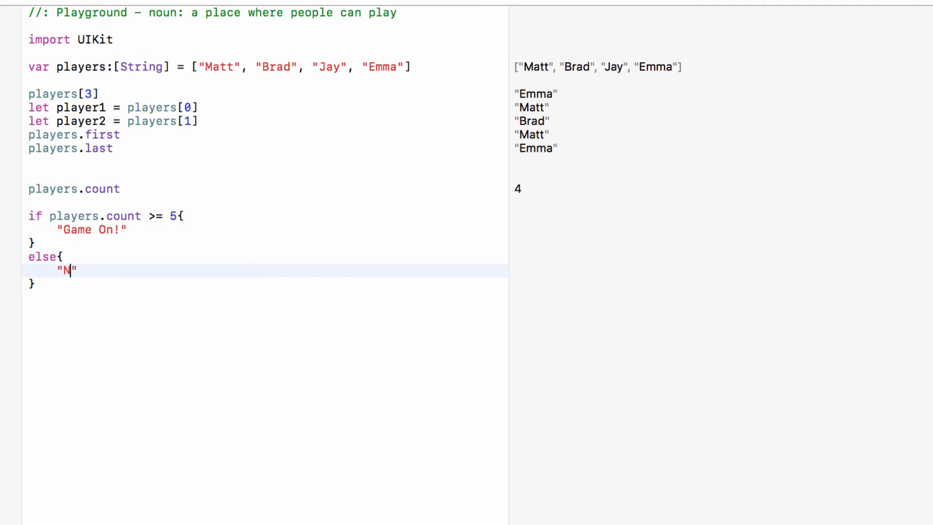
text(eed More Players!)
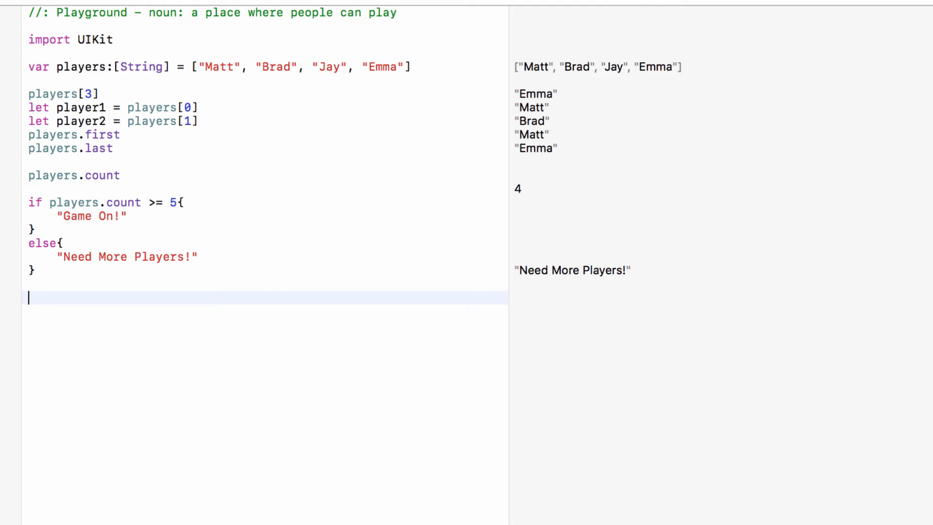
text(players.append(newElement: Element)
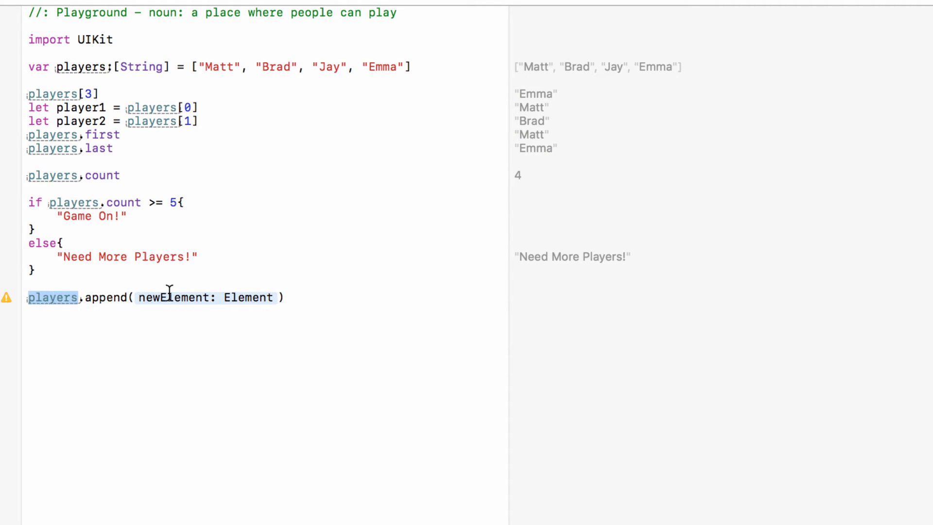
Append "Ronnie" to players and add a players.count line showing 5
text("Ronnie")
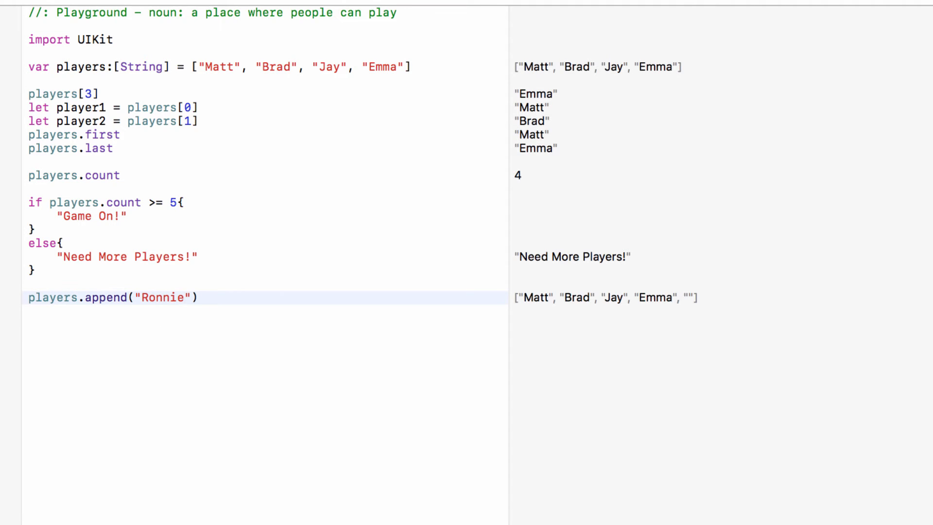
double_click(104, 297)
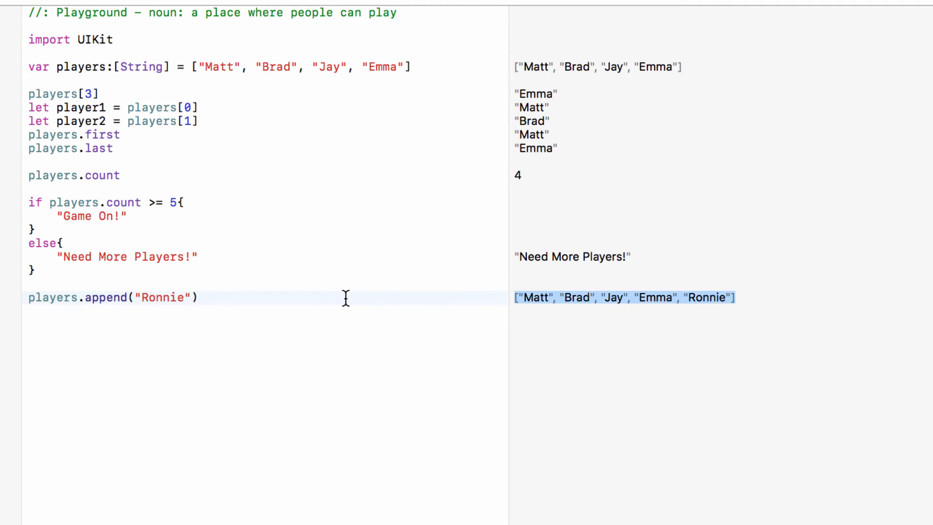
text(players.c)
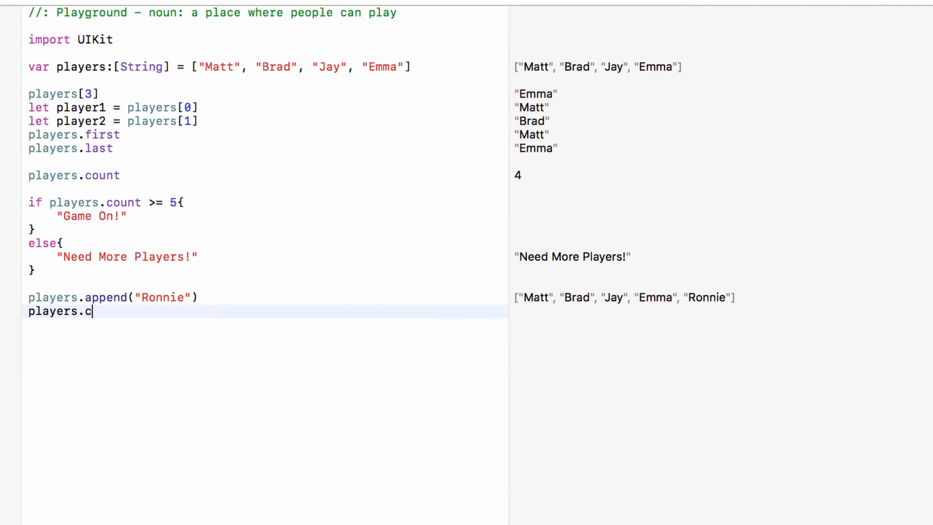
text(ount)
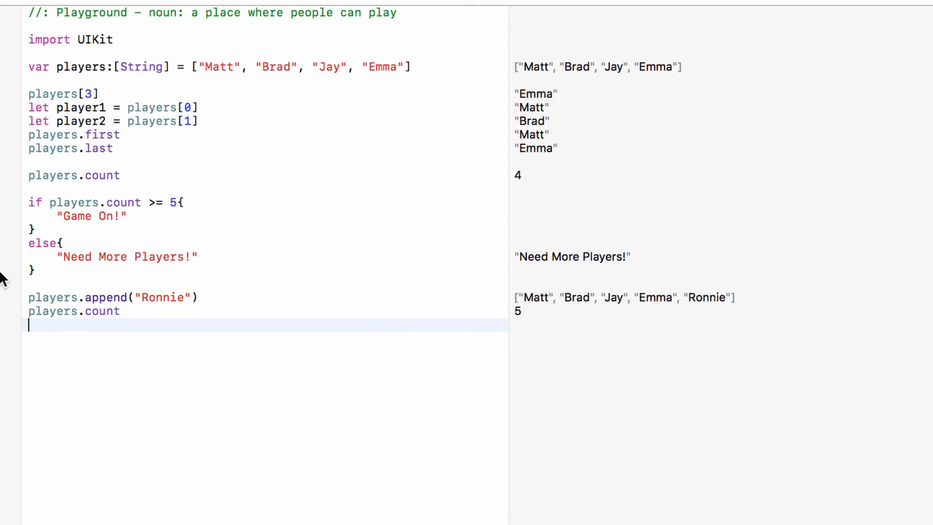
mouse_move(54, 372)
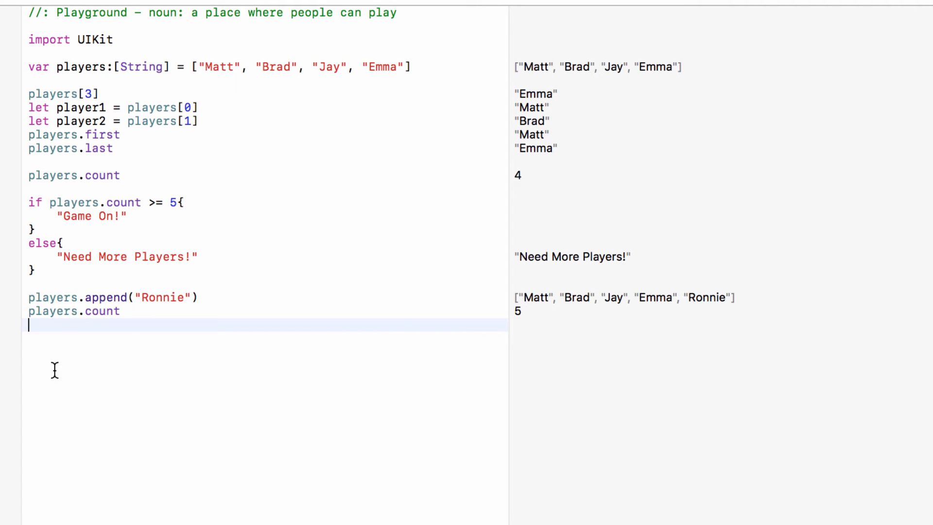
mouse_move(57, 363)
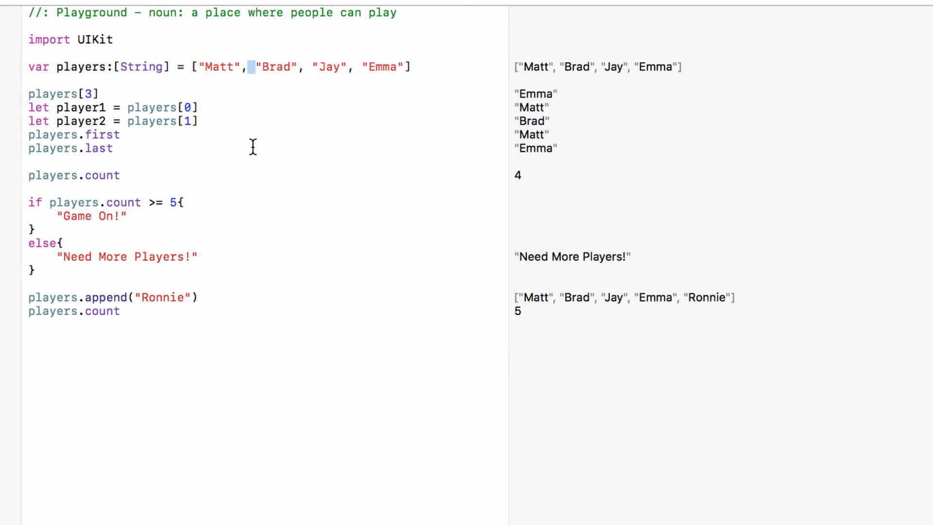
click(160, 325)
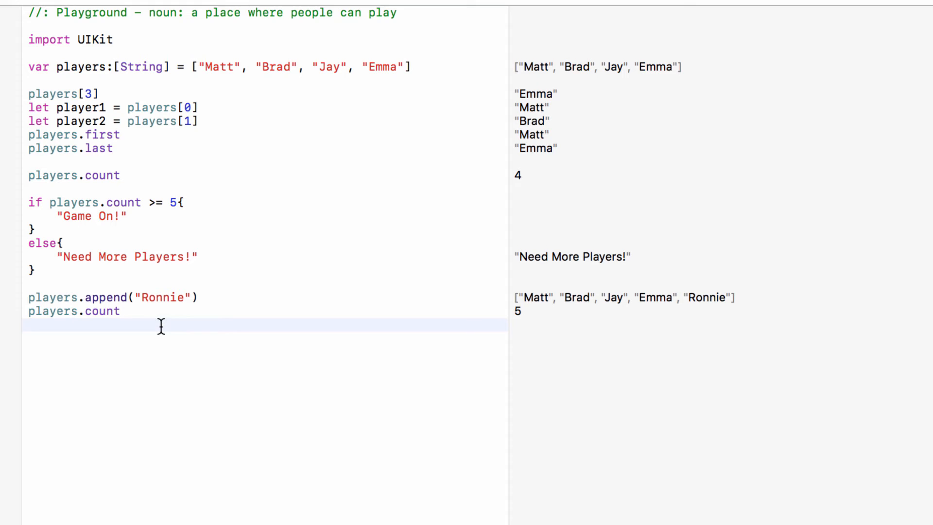
Add players.insert("Laura", at: 1) so Laura becomes the second player after Matt
text(players.insert("Laura", at: 1)
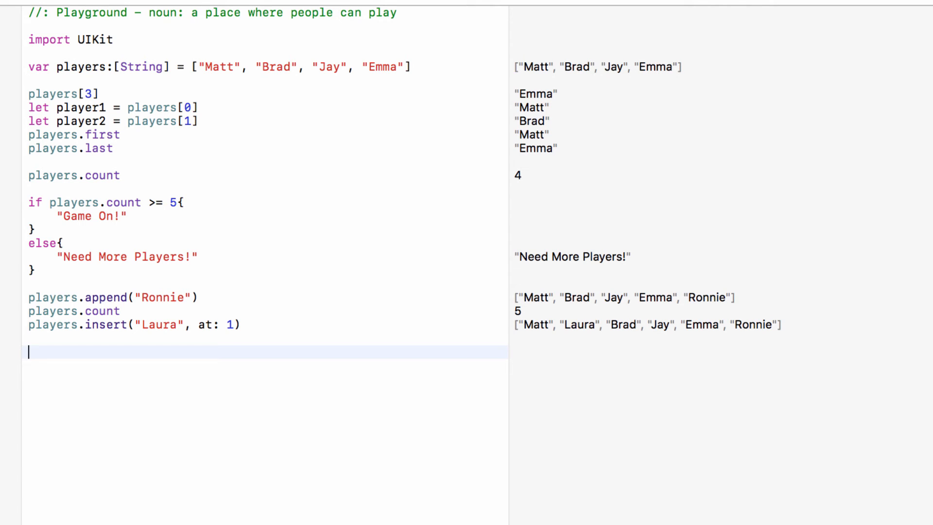
drag(28, 94, 112, 148)
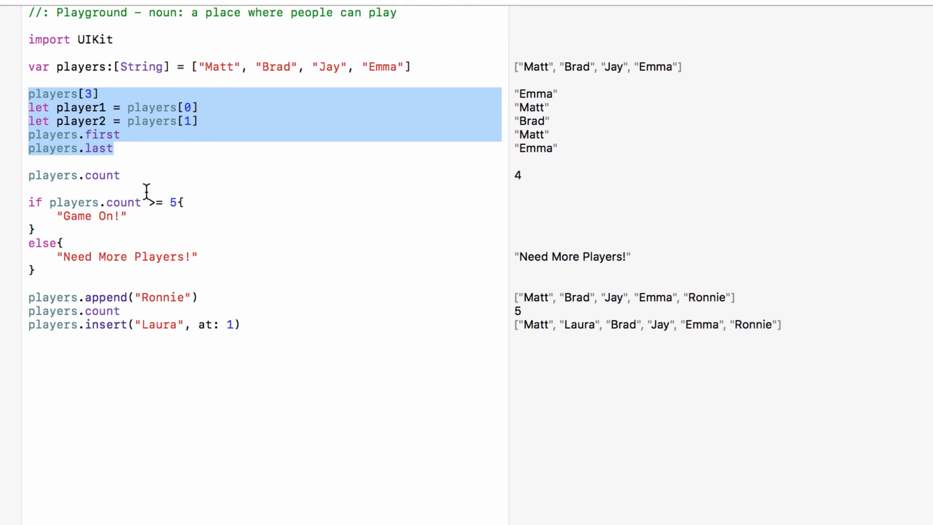
click(134, 351)
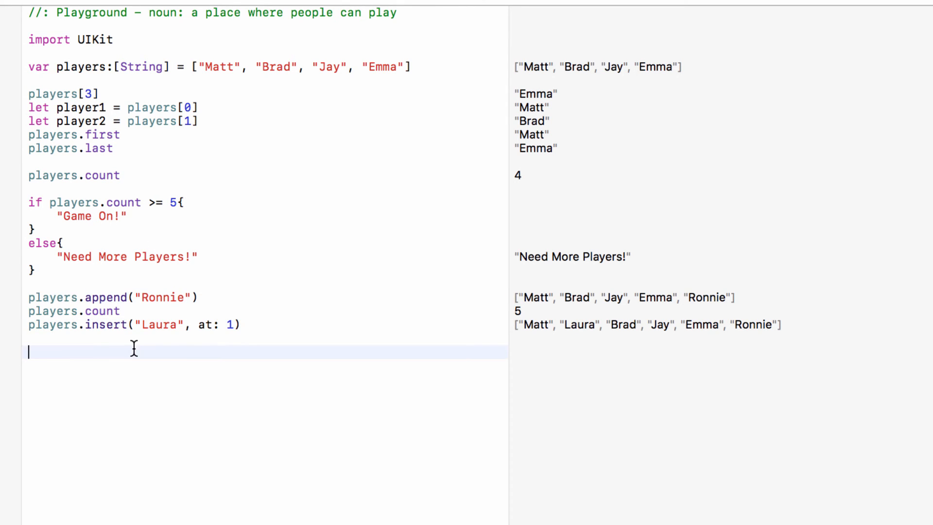
mouse_move(286, 392)
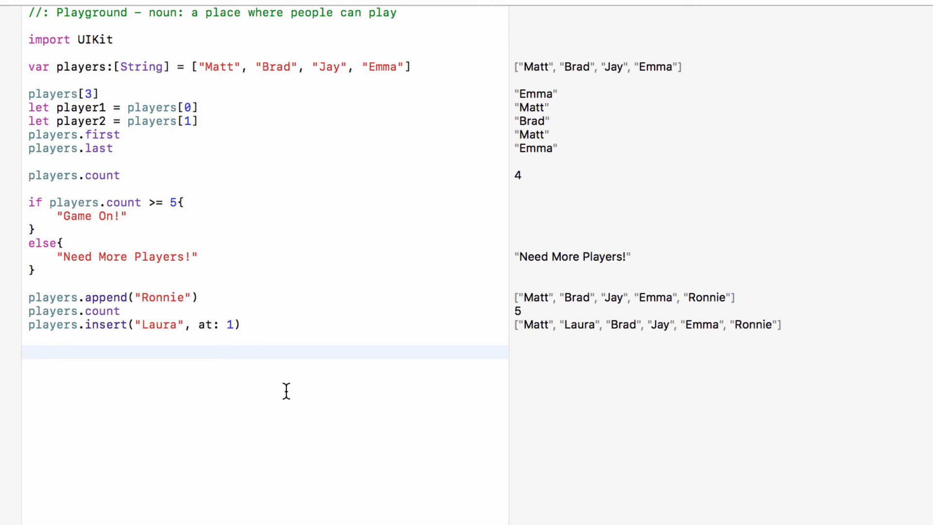
click(28, 351)
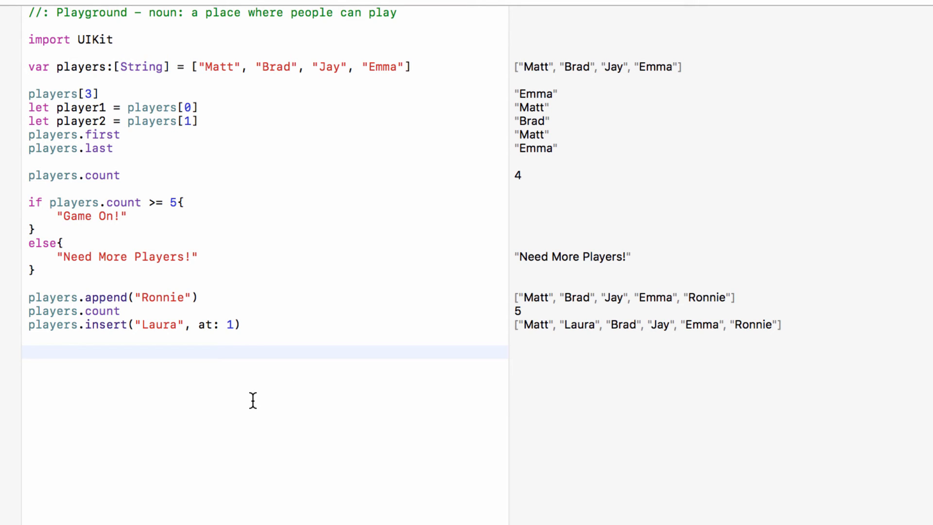
click(28, 351)
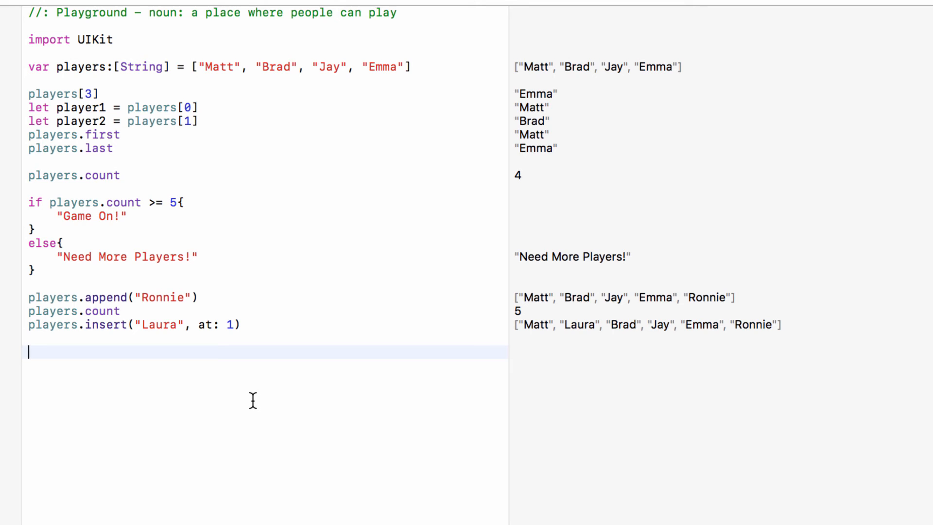
mouse_move(265, 402)
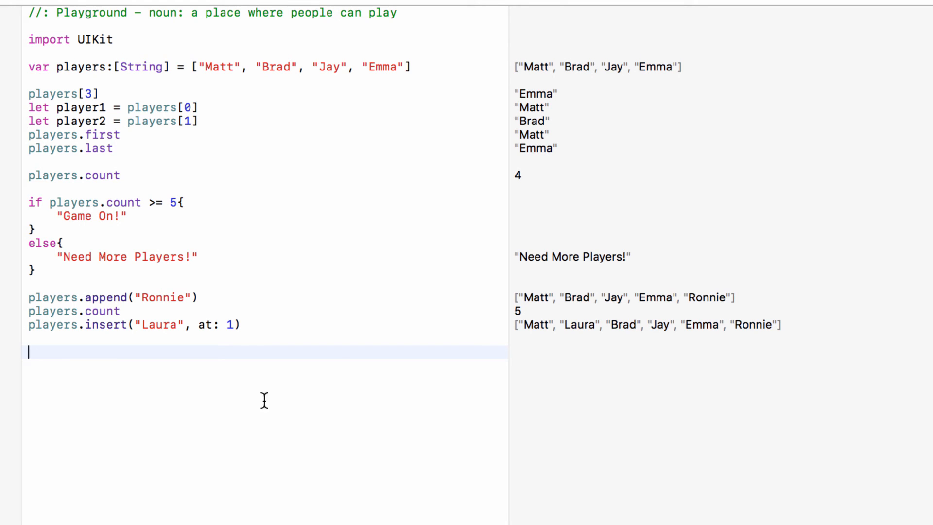
Remove Brad with players.remove(at: 2) and show the resulting players array
text(p)
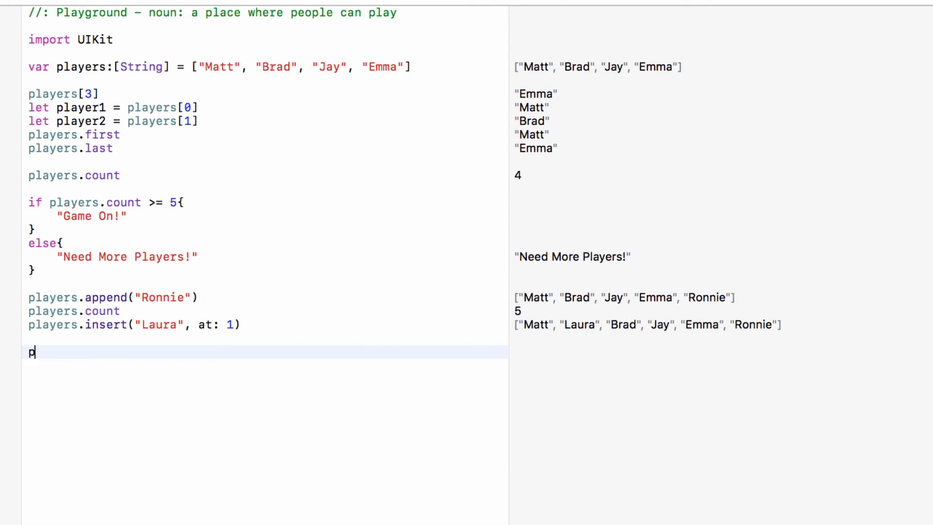
text(layers.rem)
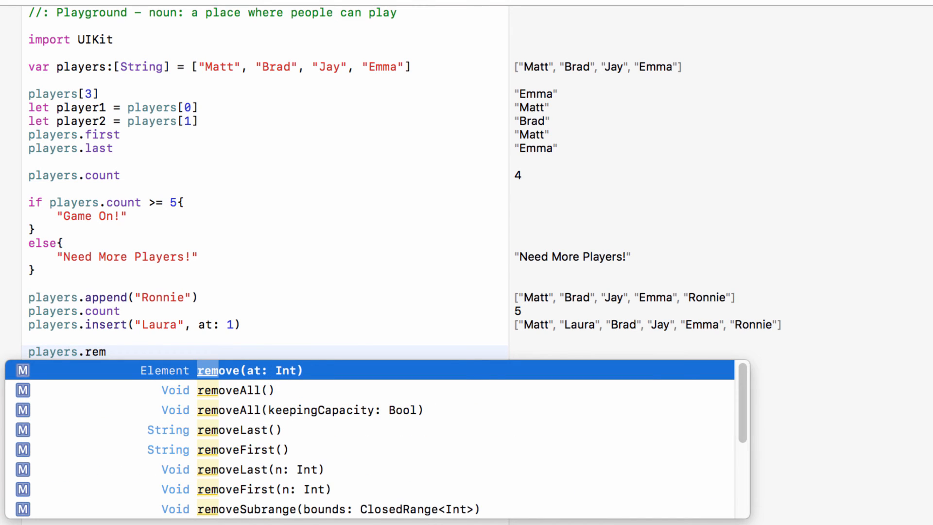
click(259, 369)
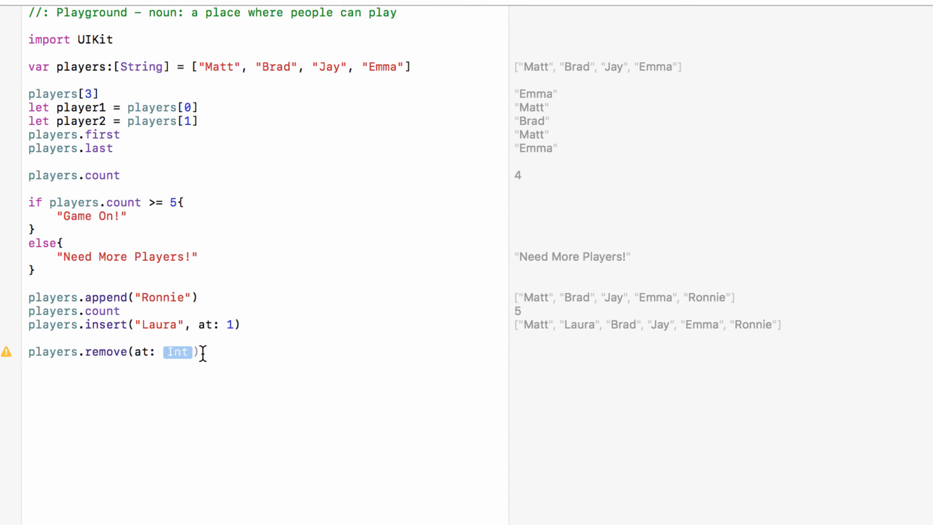
text(2)
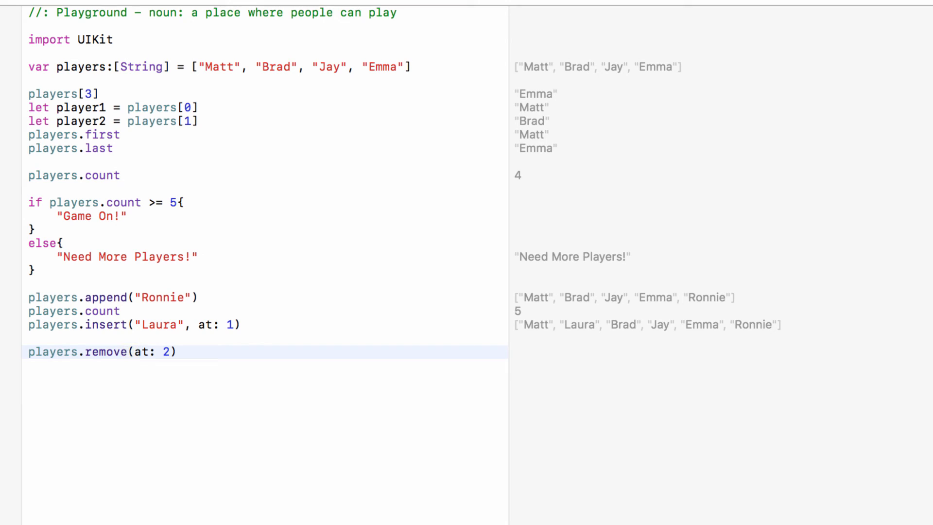
text(players)
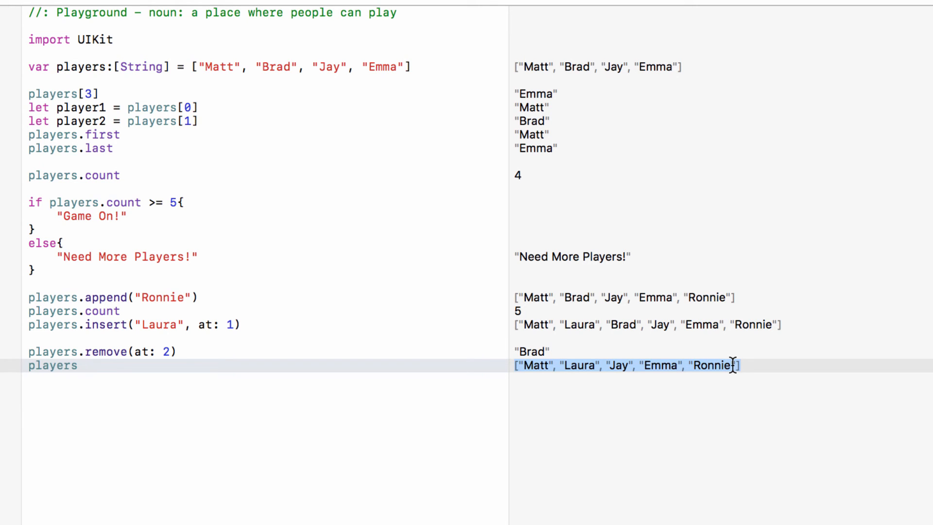
mouse_move(645, 365)
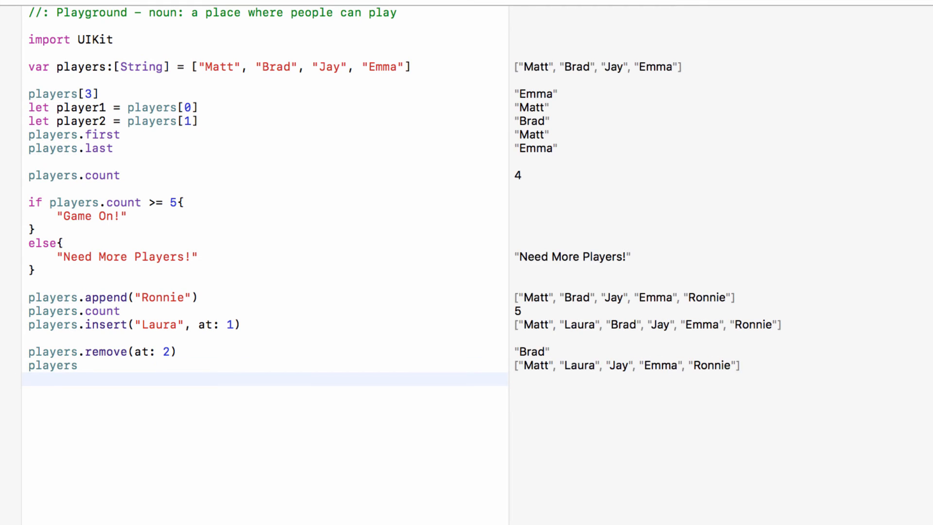
Add players.removeFirst() and players.removeLast(), leaving Laura, Jay, Emma
text(play)
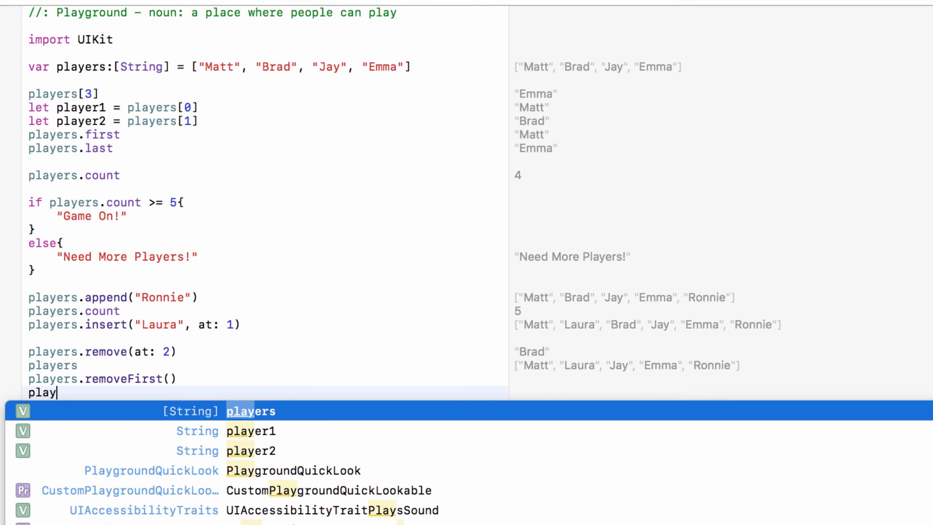
text(ers.removeLast())
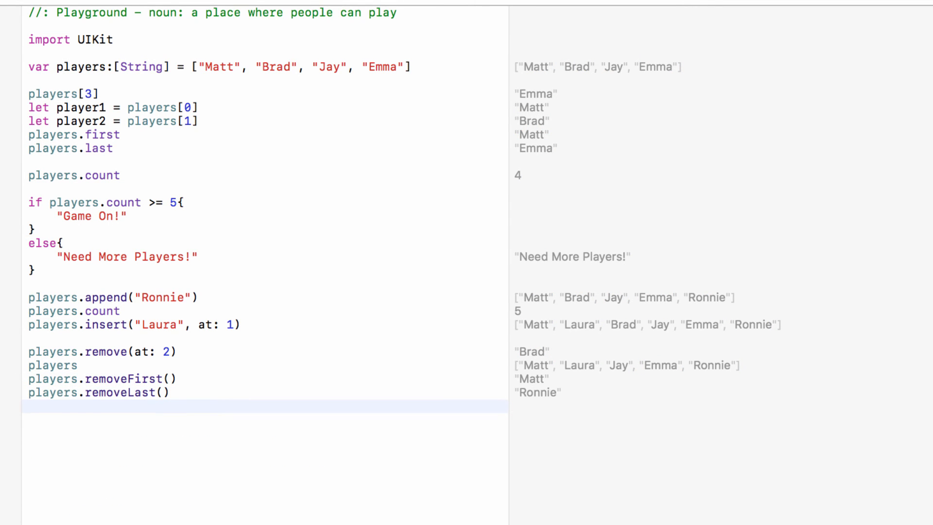
text(players)
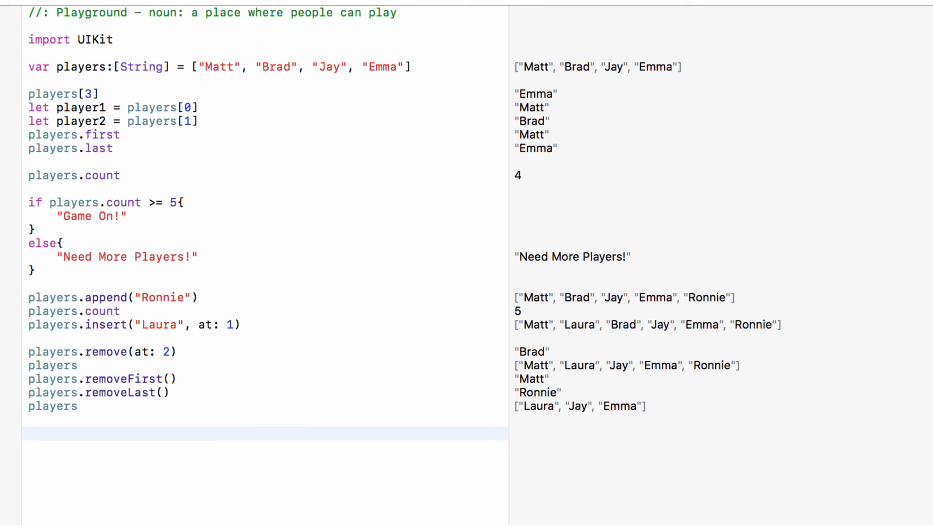
mouse_move(401, 99)
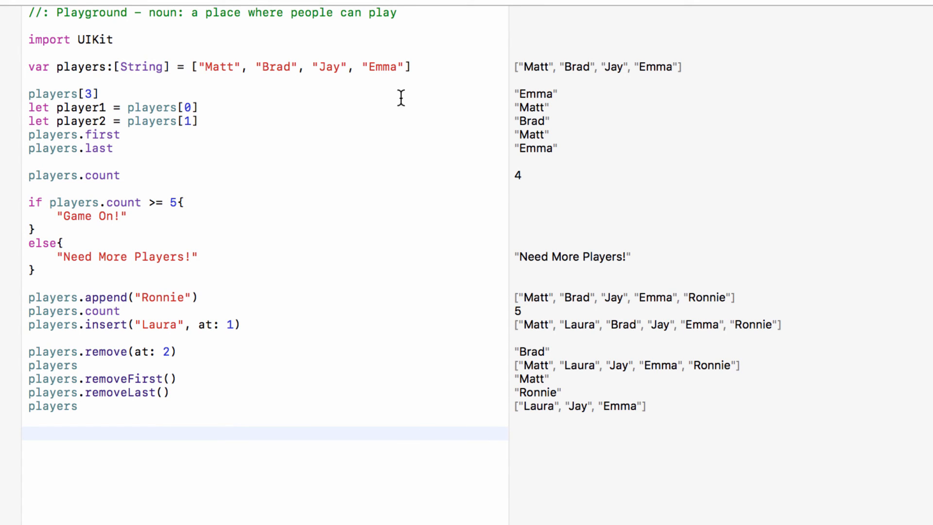
drag(29, 93, 114, 147)
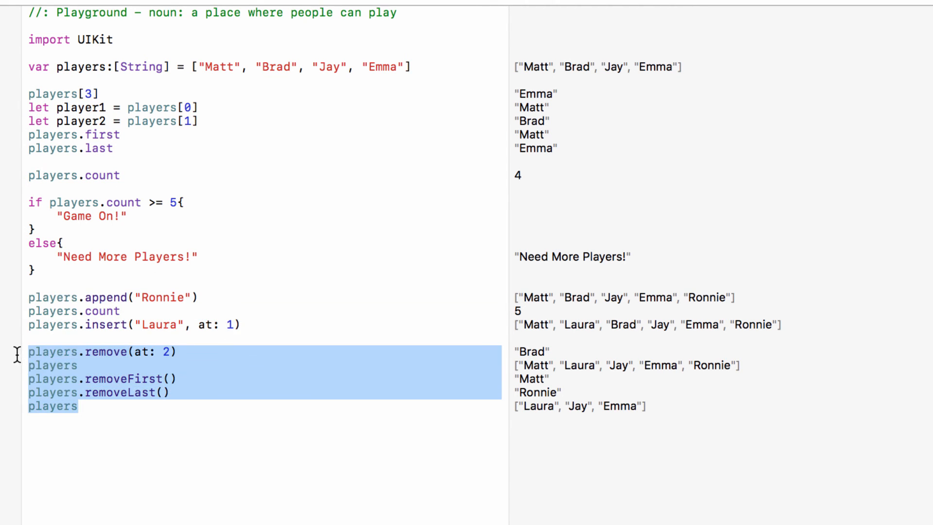
Set players[0] = "Matt", then reassign players to Matt, Brad, Jay, Emma, Laura
text(players[0)
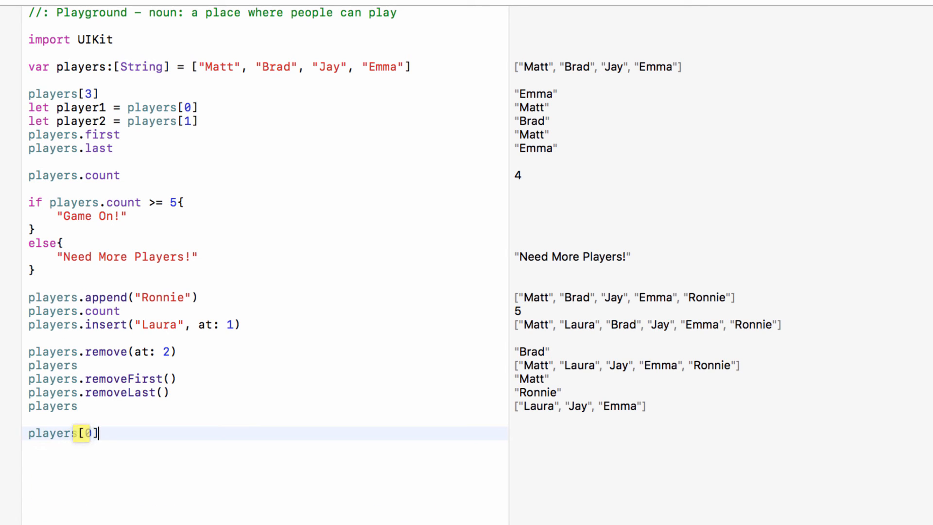
text(= "Matt)
text(players)
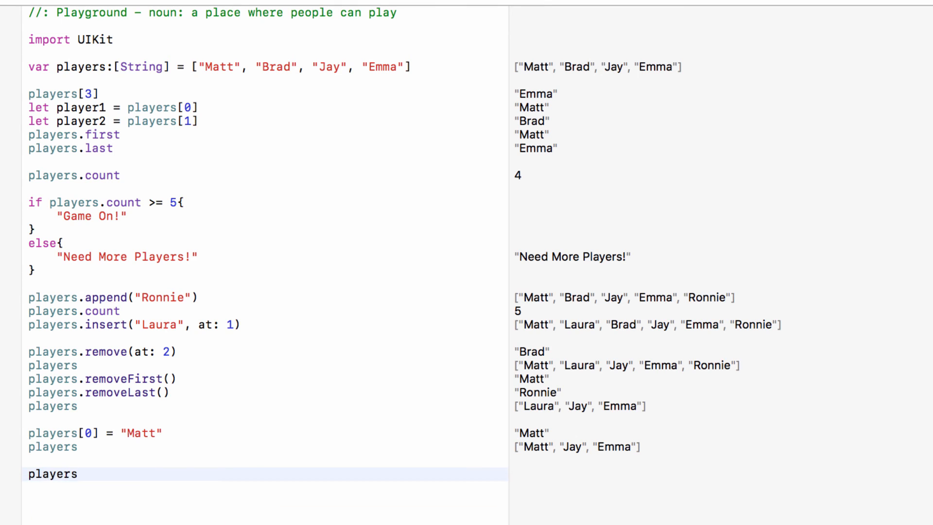
text(= ["Matt"])
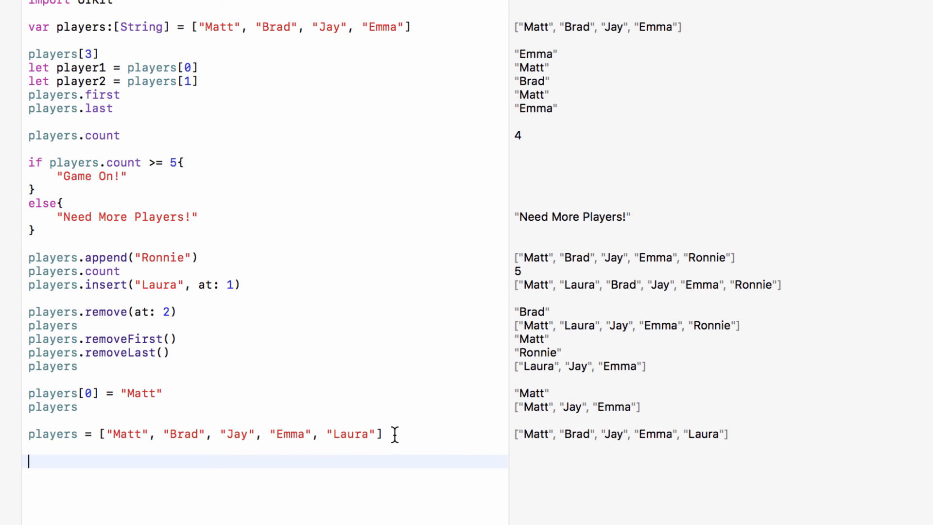
Sort players alphabetically with players.sort() and check players.contains("Jay") is true
text(layers.sort()
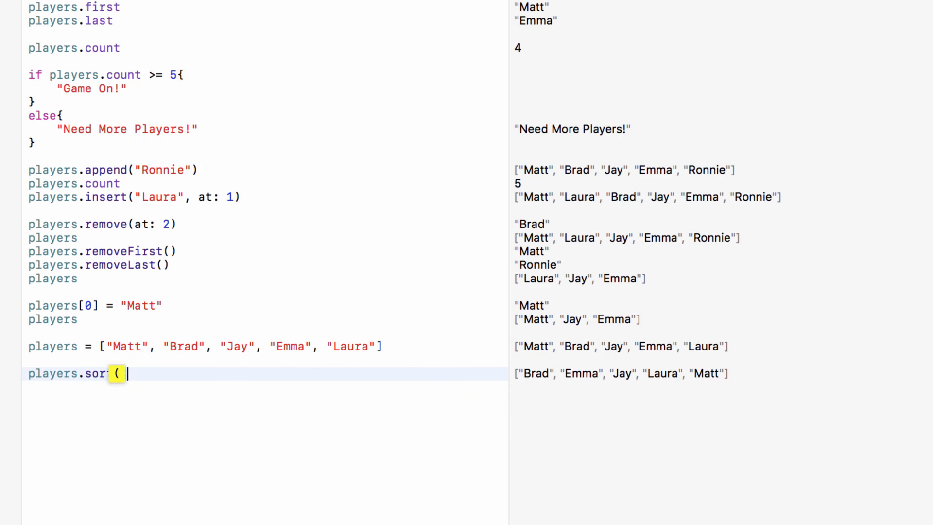
text())
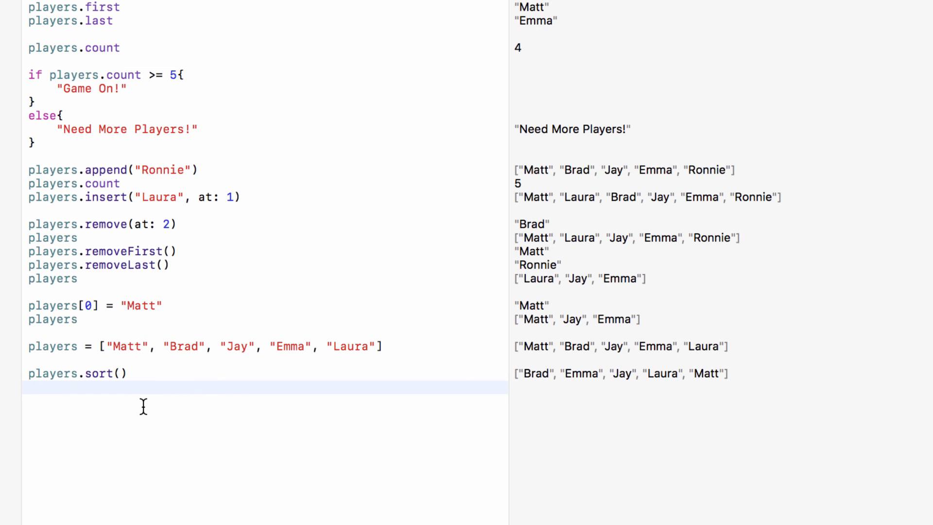
text(player)
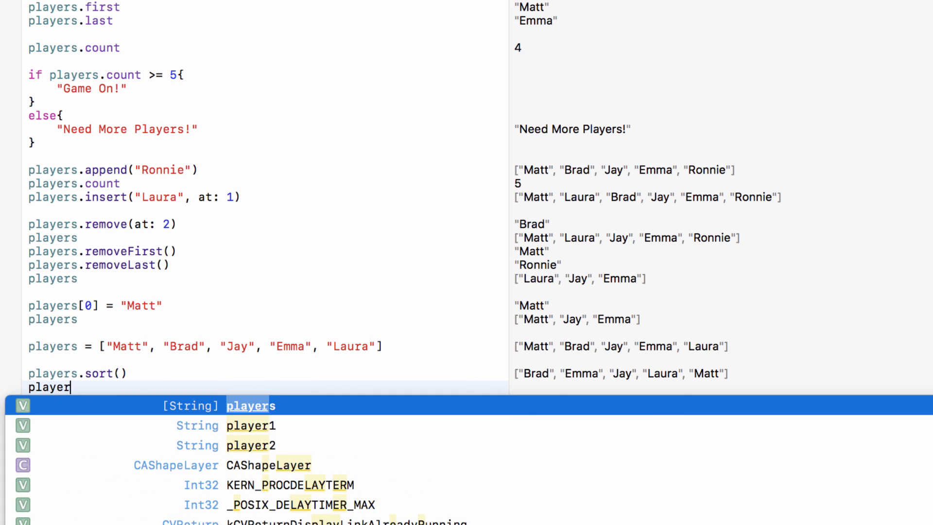
text(s.contains())
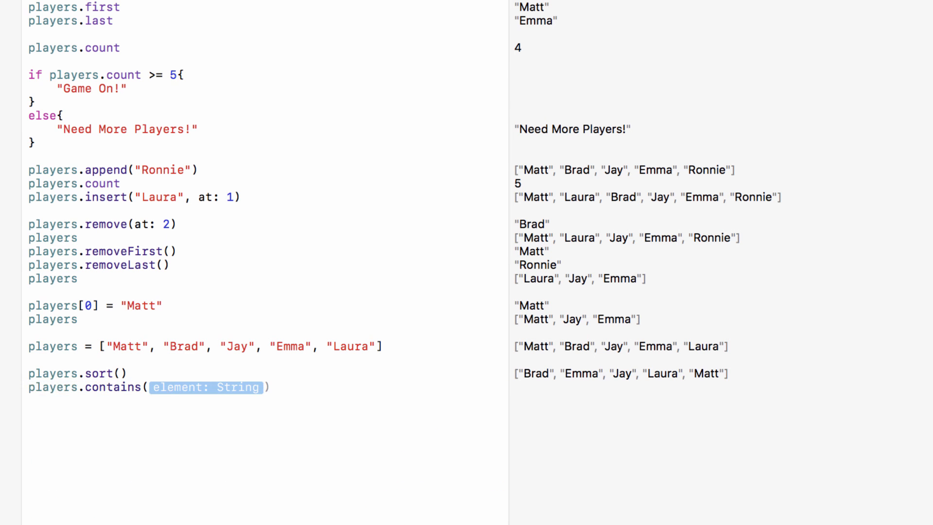
text("Ja")
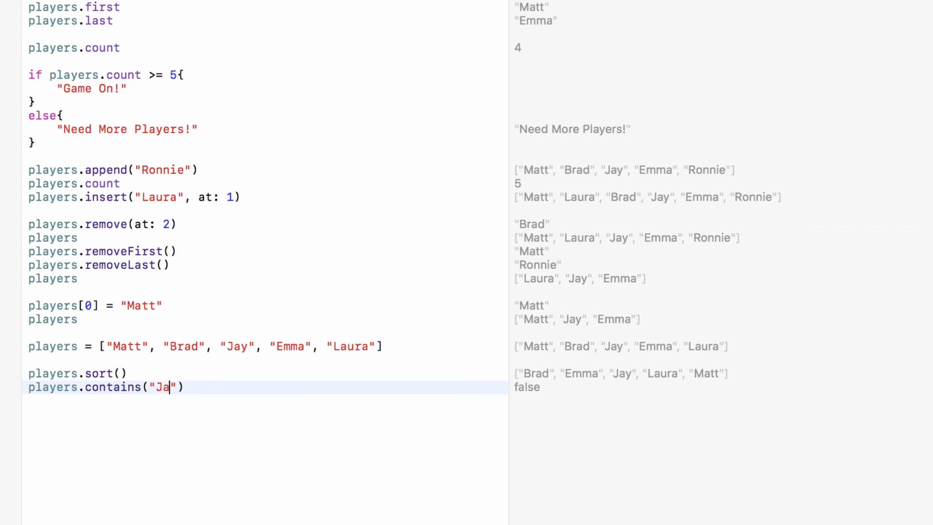
text(y)
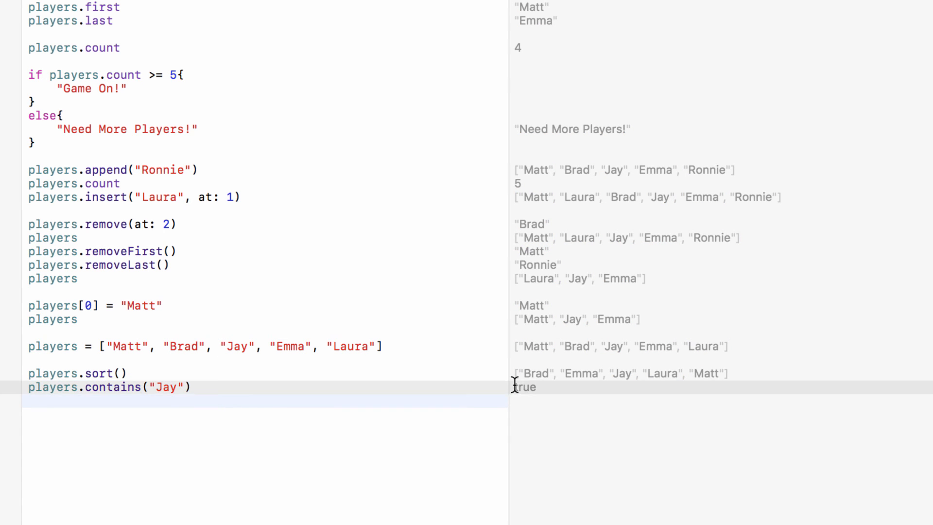
Check players.contains("Reece") returns false
text(players.contains(""))
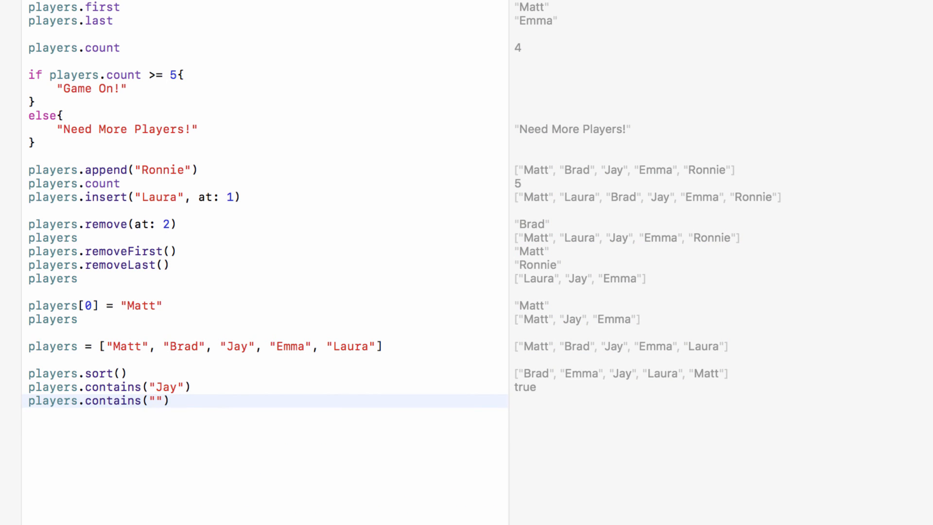
text(Reece)
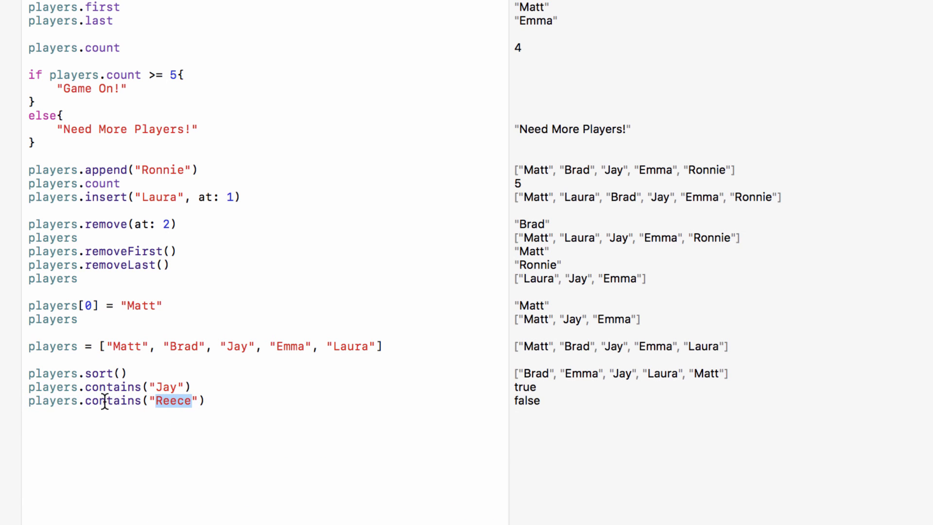
scroll(down, 3)
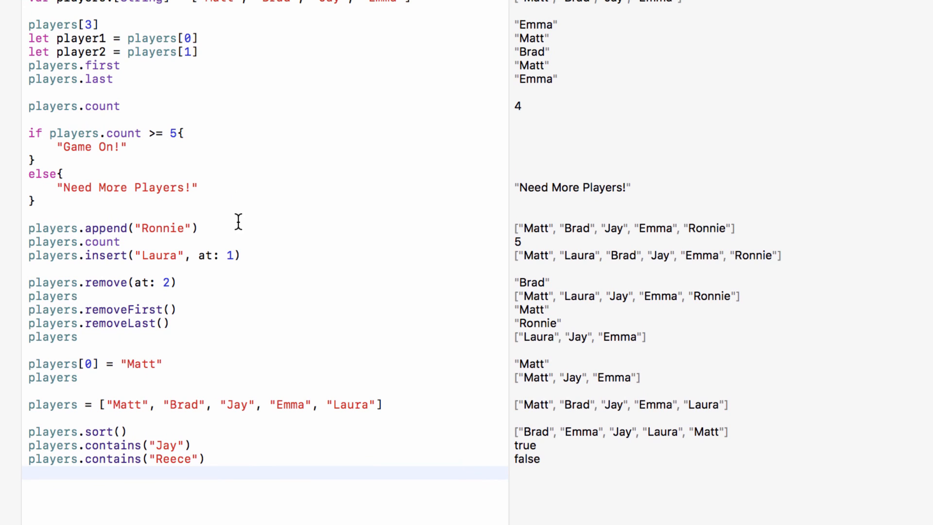
scroll(down, 3)
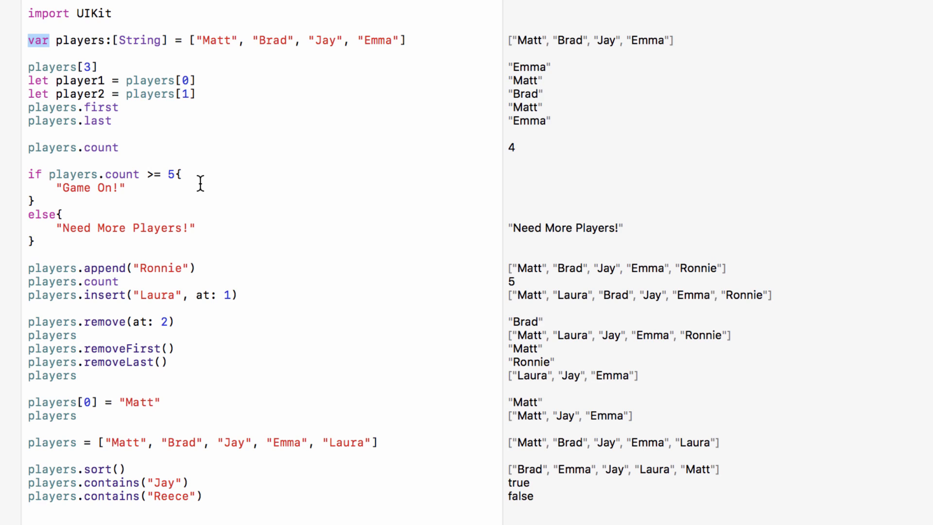
mouse_move(179, 194)
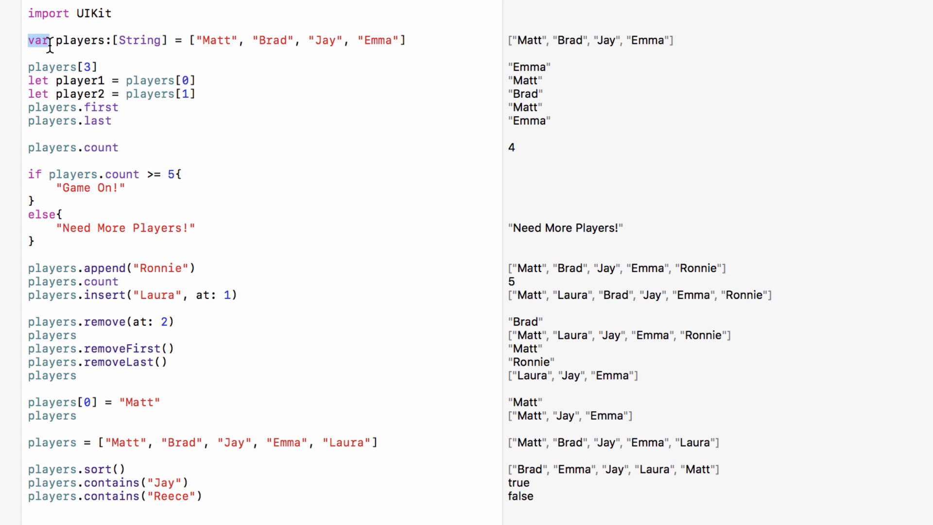
text(let)
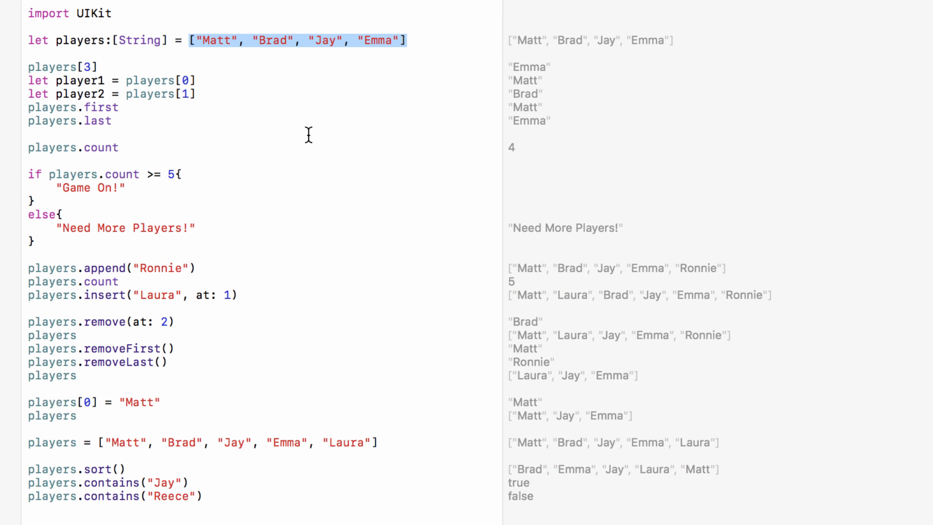
drag(28, 80, 111, 120)
text(var)
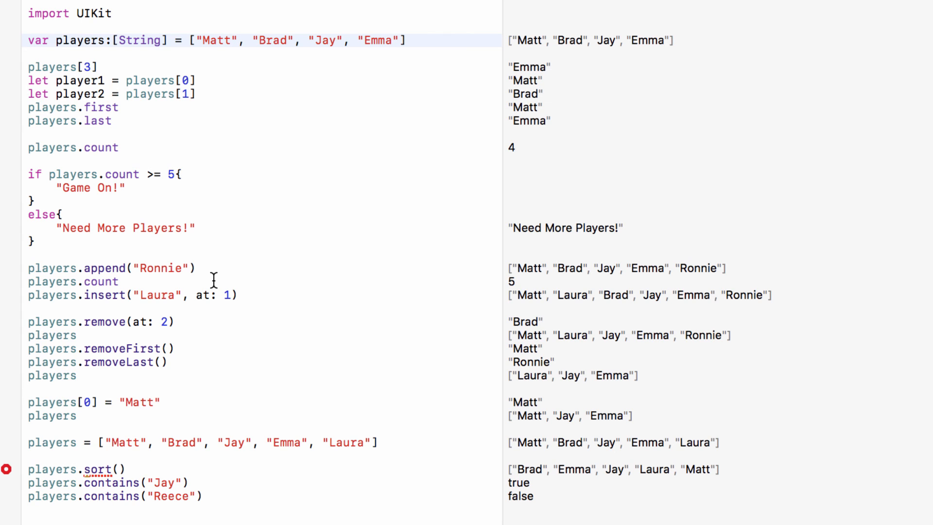
scroll(down, 3)
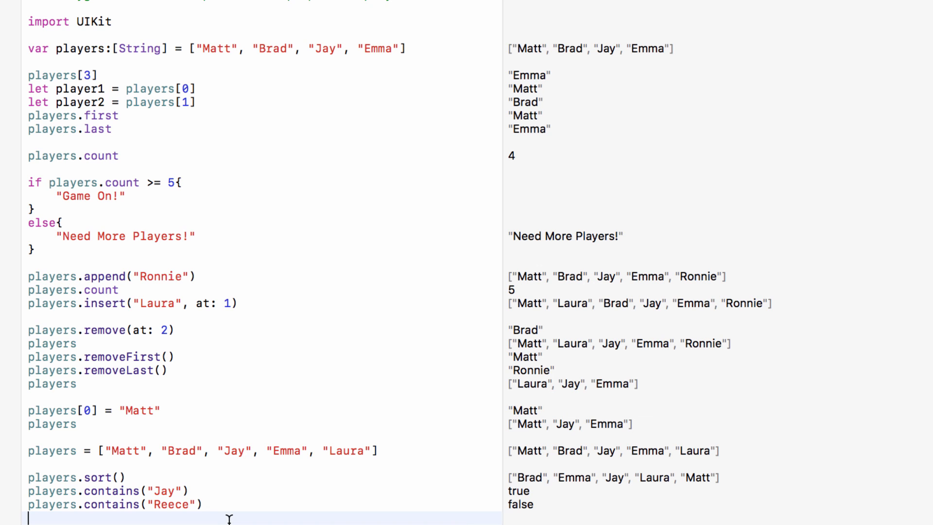
mouse_move(236, 519)
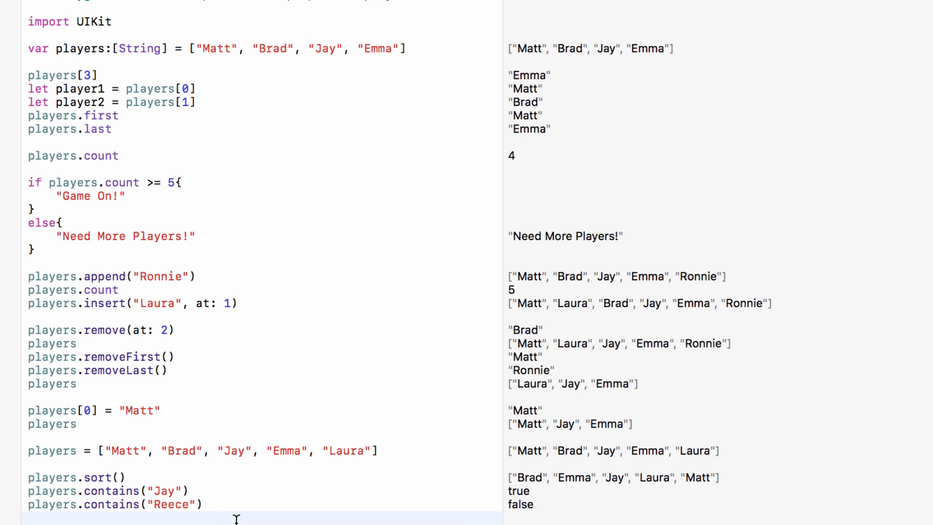